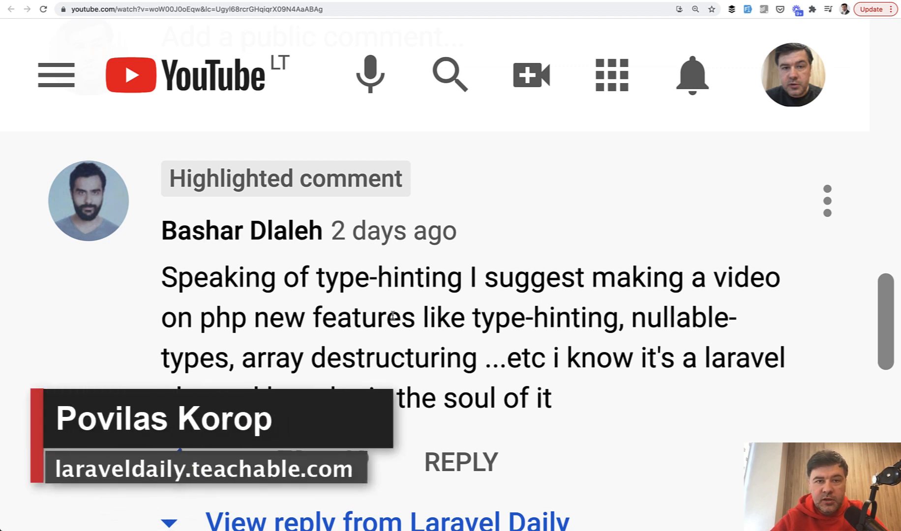
mouse_move(221, 246)
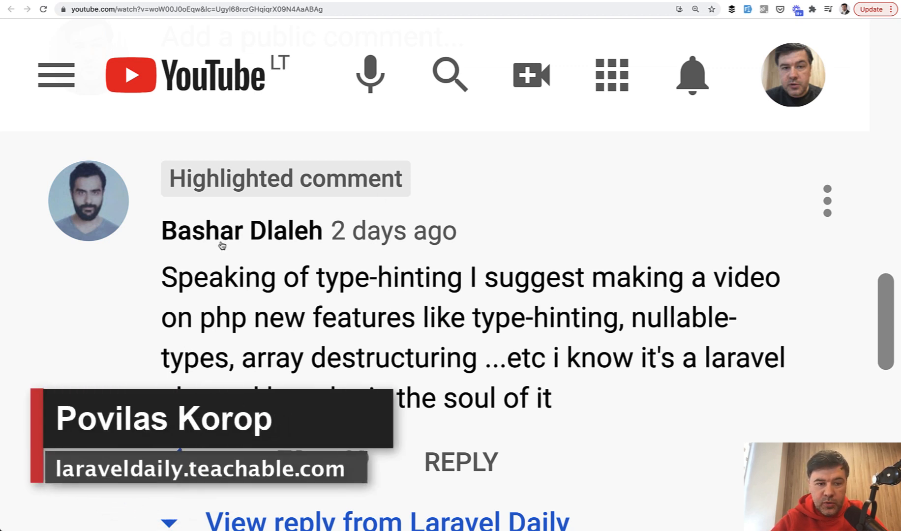
mouse_move(74, 349)
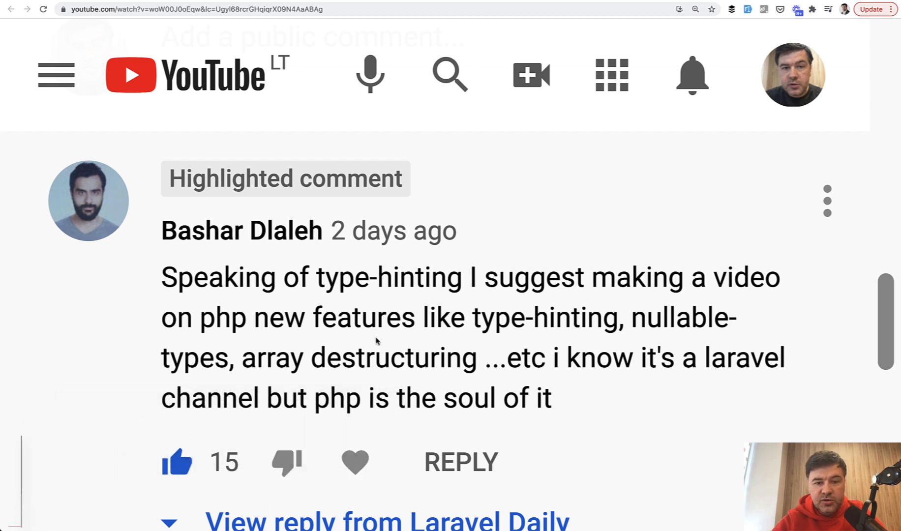
mouse_move(409, 331)
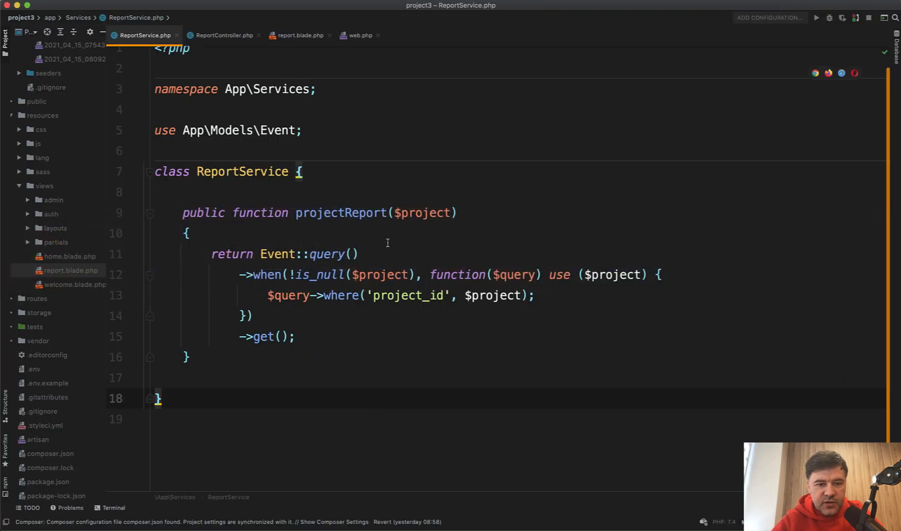
mouse_move(345, 311)
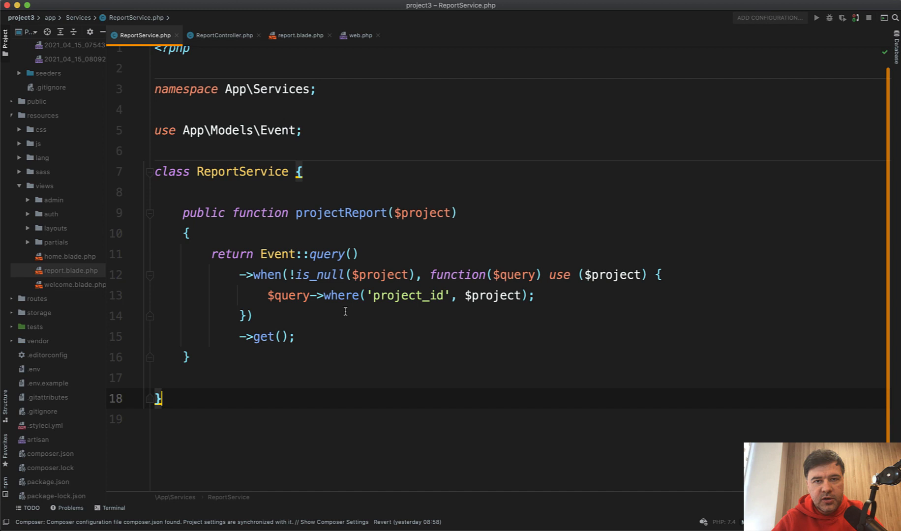
Review ReportService's projectReport signature, then view ReportController's report method body.
double_click(241, 171)
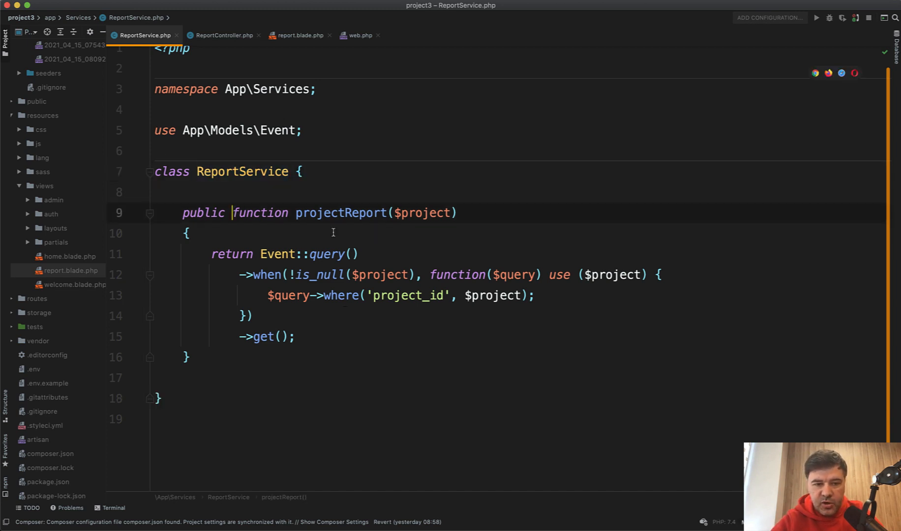
left_click(253, 314)
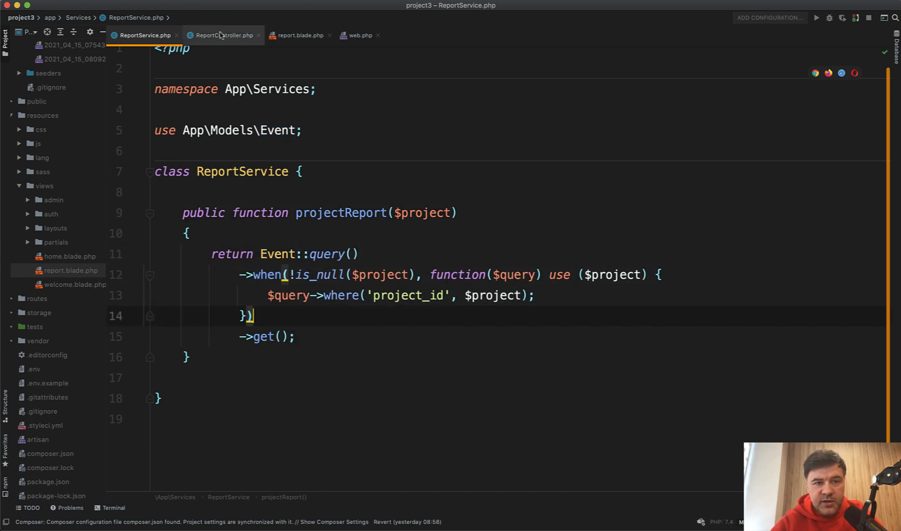
left_click(223, 35)
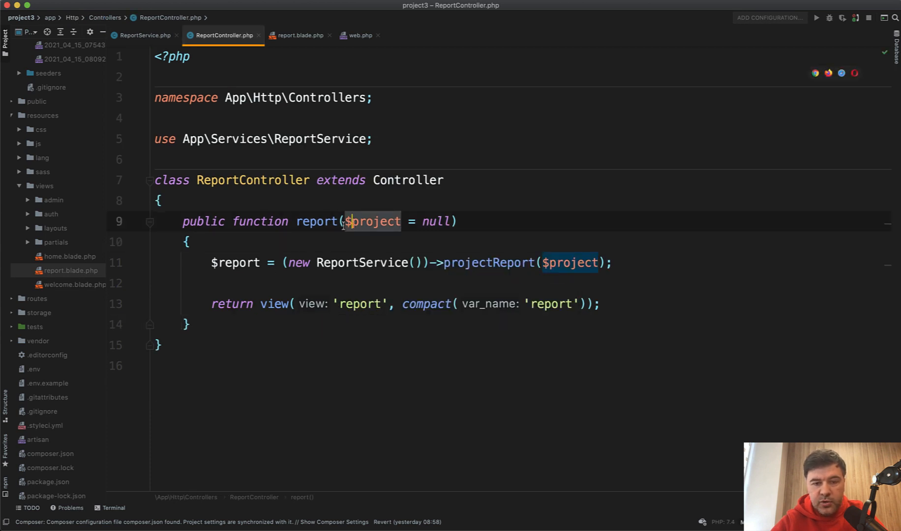
left_click(412, 283)
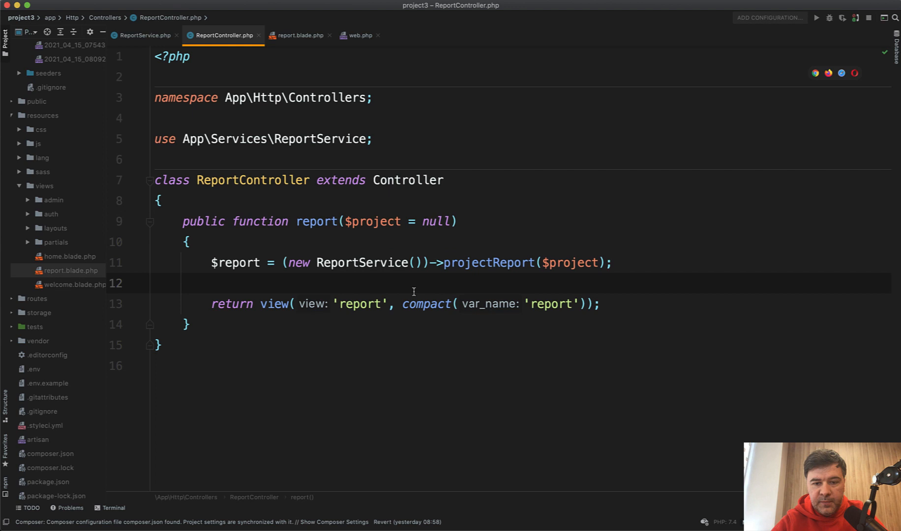
mouse_move(310, 250)
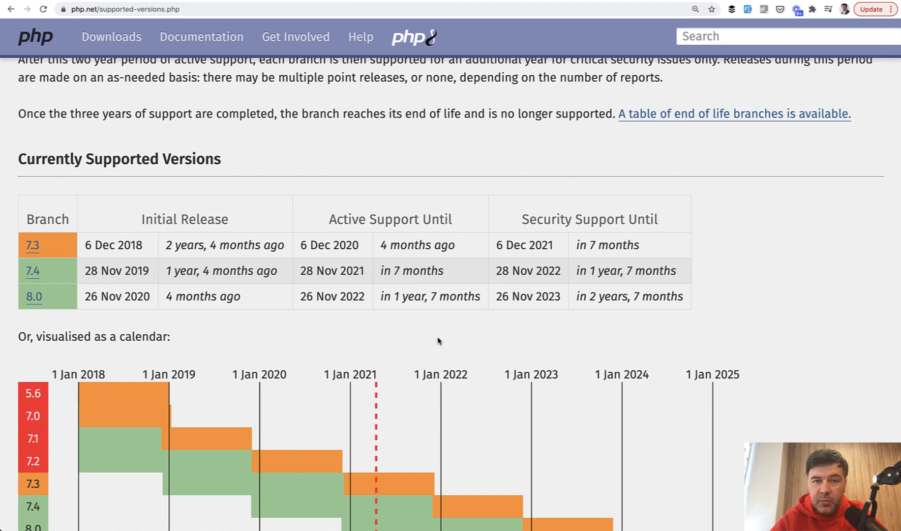
mouse_move(170, 315)
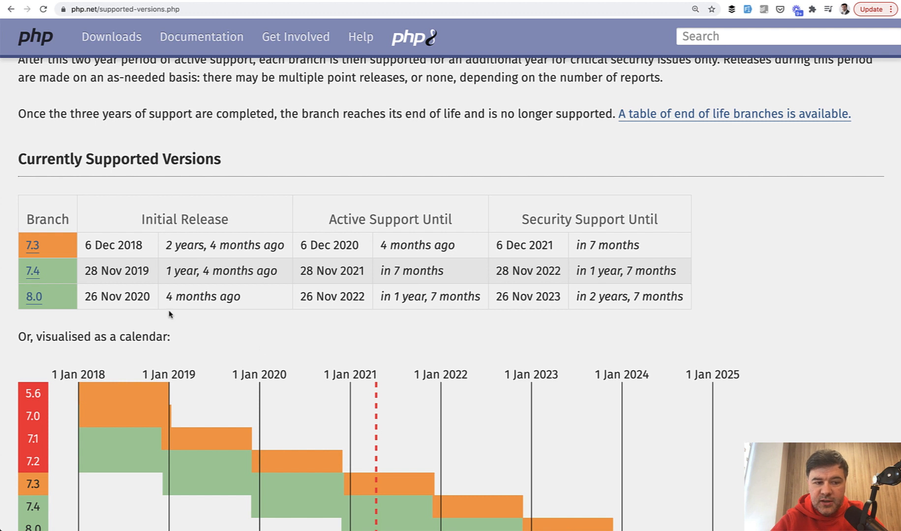
mouse_move(310, 312)
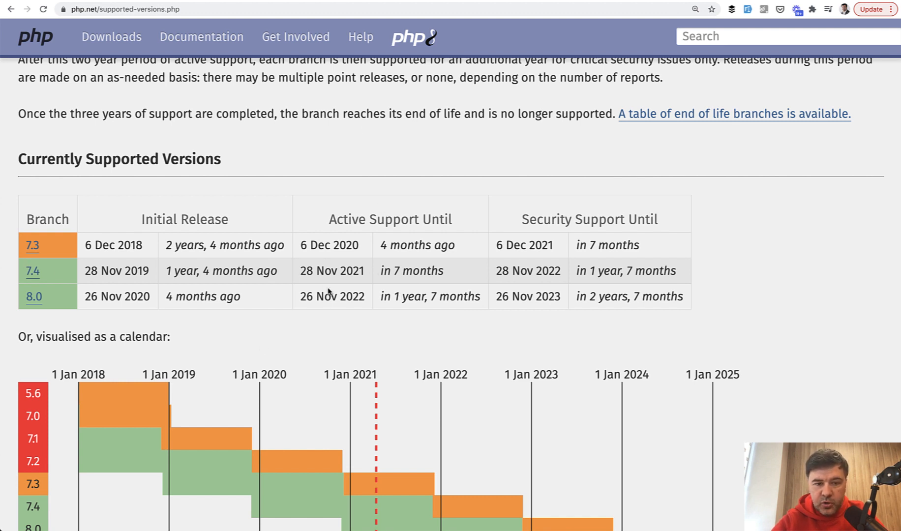
Highlight the PHP 8.0 active support end date in the supported versions table.
double_click(331, 245)
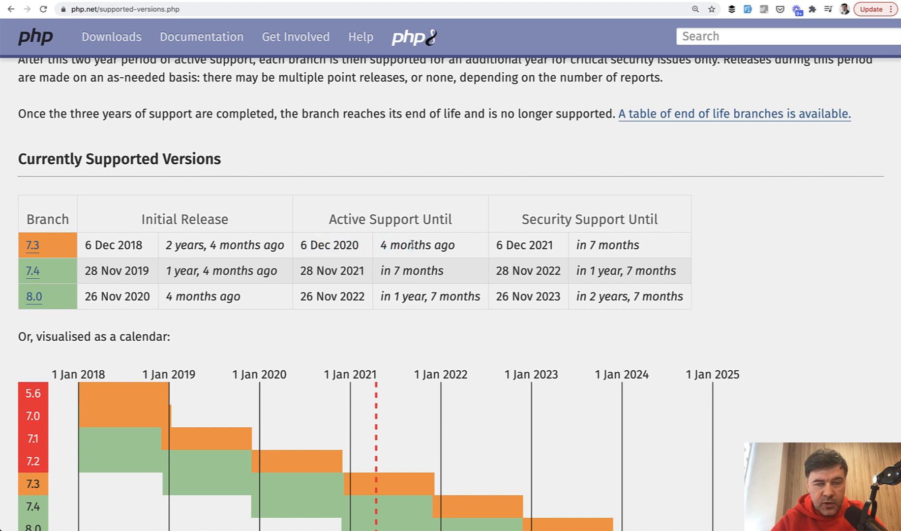
mouse_move(424, 291)
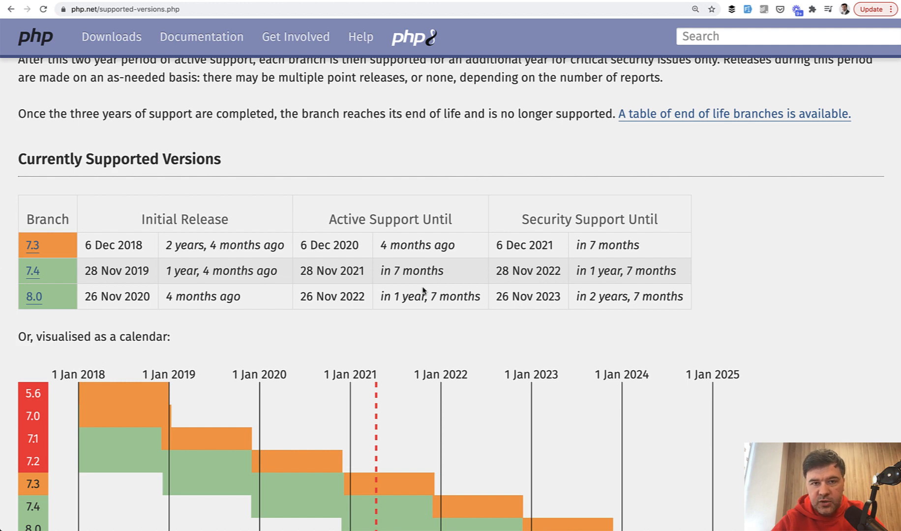
mouse_move(425, 299)
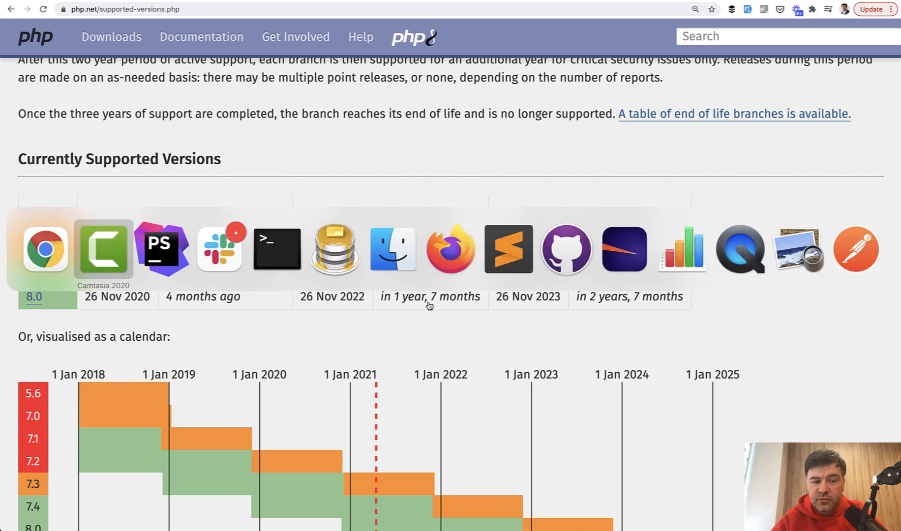
View the report/{project?} route in web.php, then return to ReportController.
left_click(162, 249)
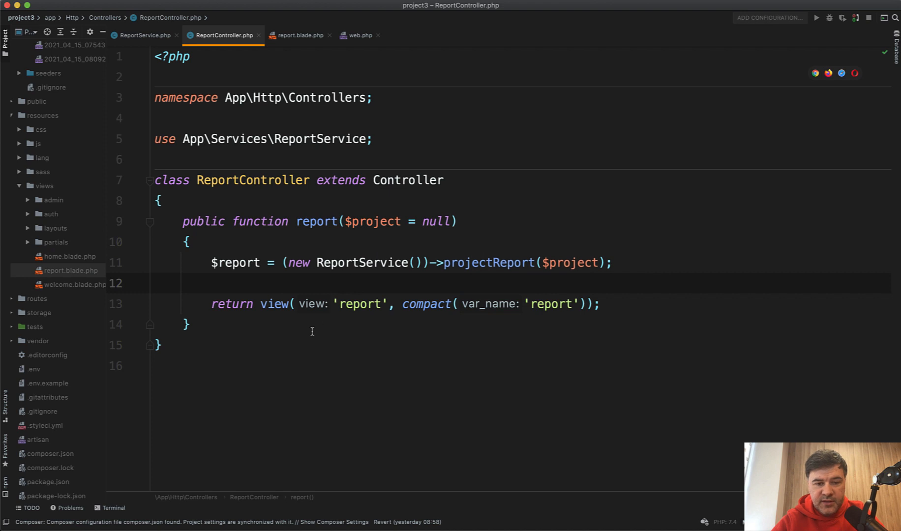
mouse_move(402, 237)
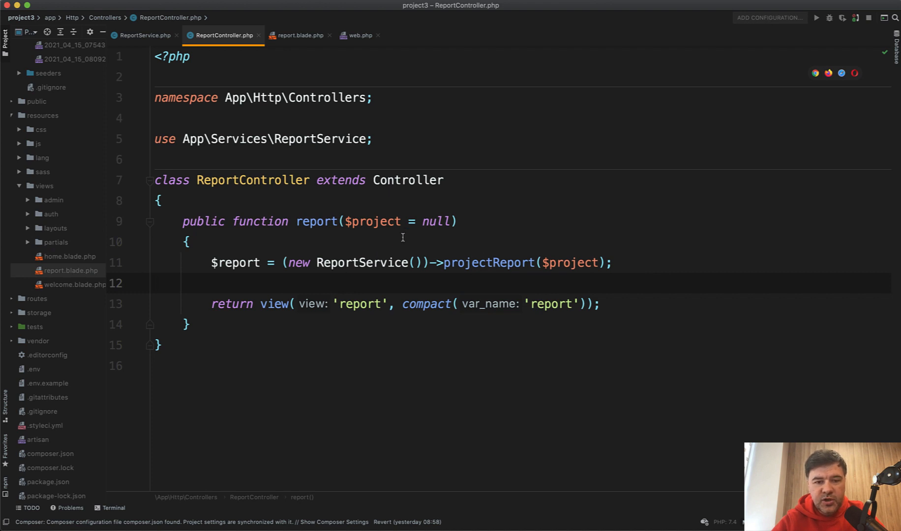
mouse_move(338, 234)
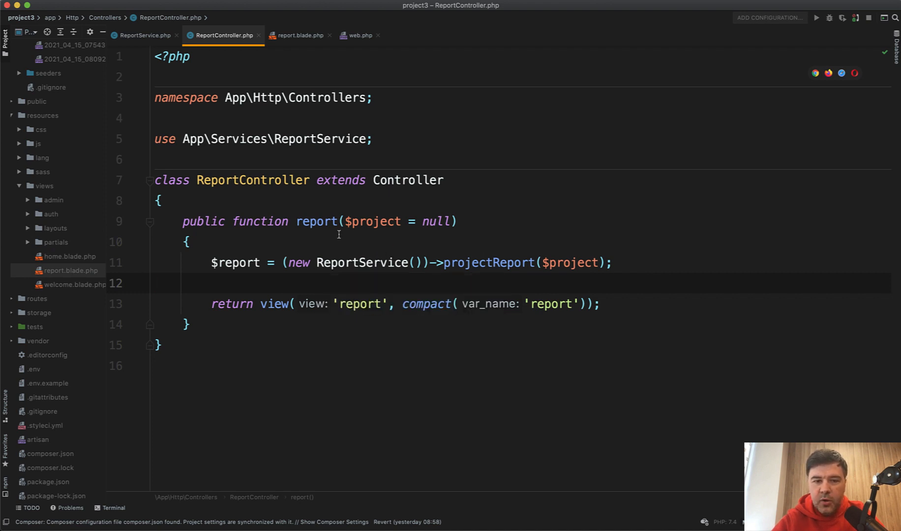
left_click(359, 36)
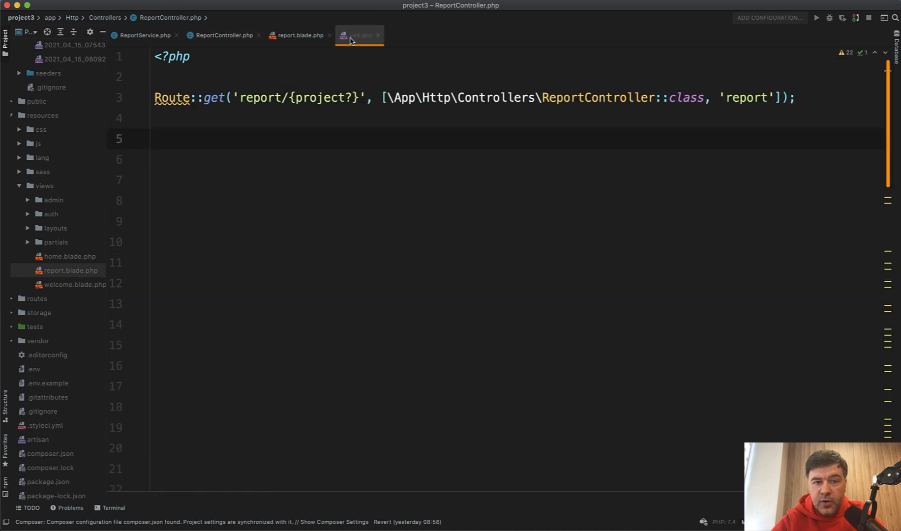
left_click(358, 35)
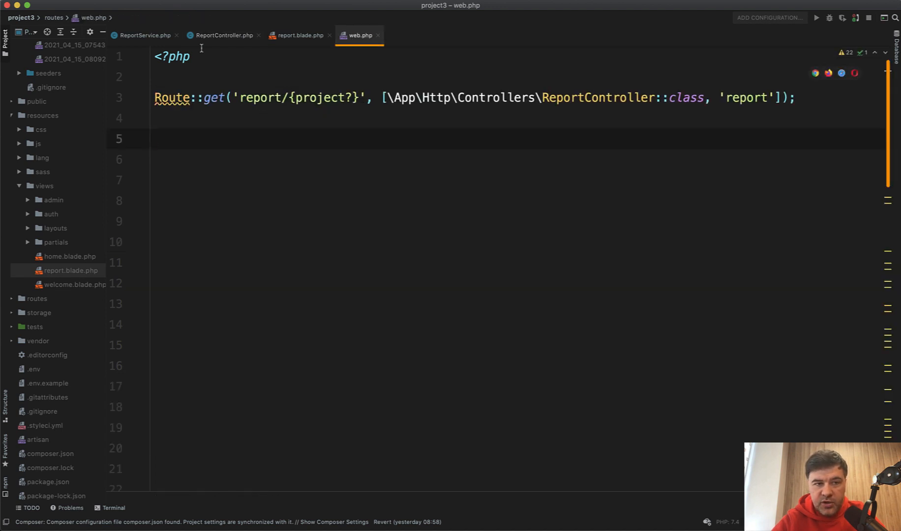
left_click(223, 35)
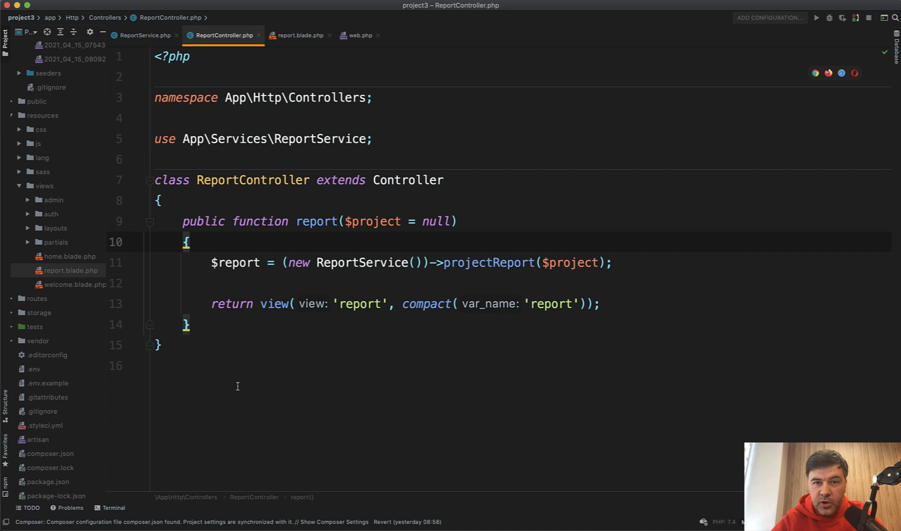
mouse_move(355, 428)
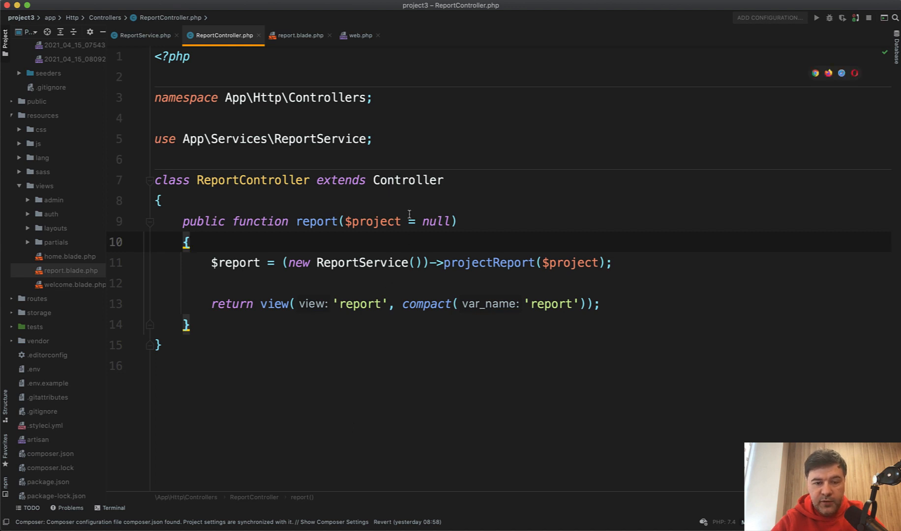
Rename $project to $projectId in ReportController's report method and ReportService's projectReport.
double_click(374, 221)
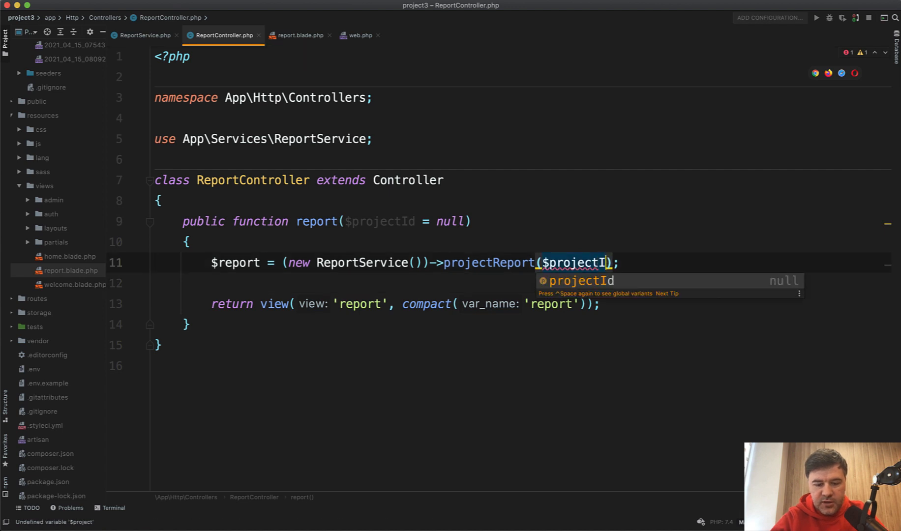
left_click(360, 35)
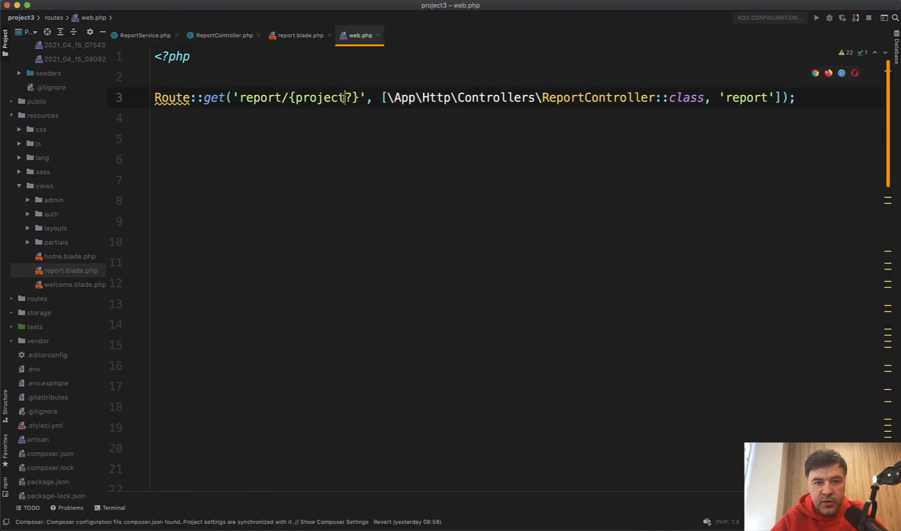
left_click(223, 36)
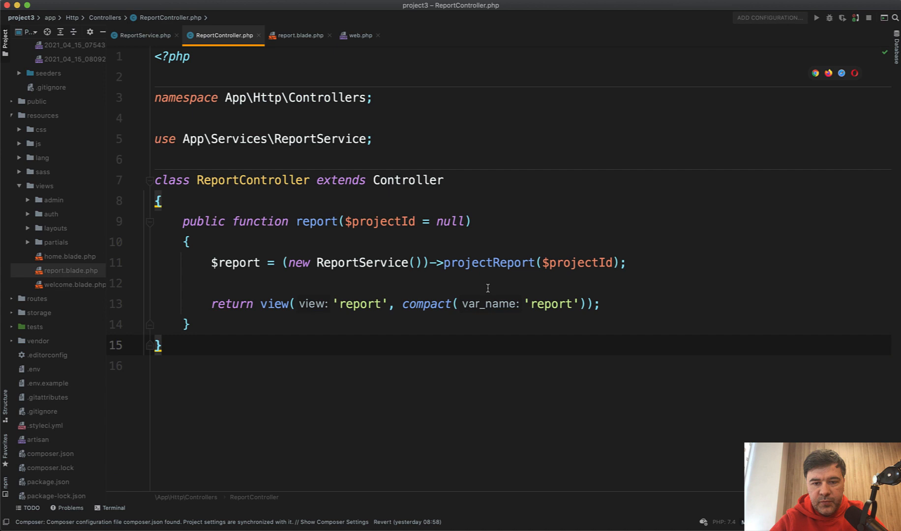
left_click(145, 35)
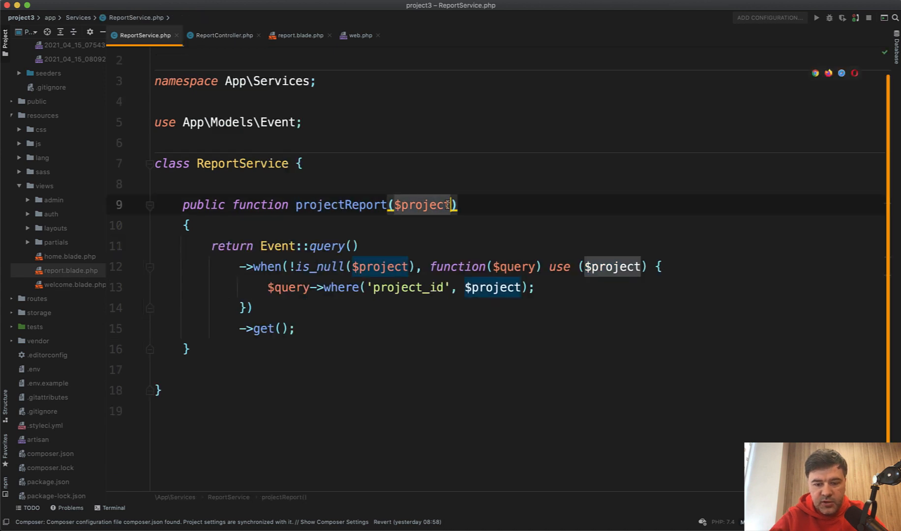
type("Id")
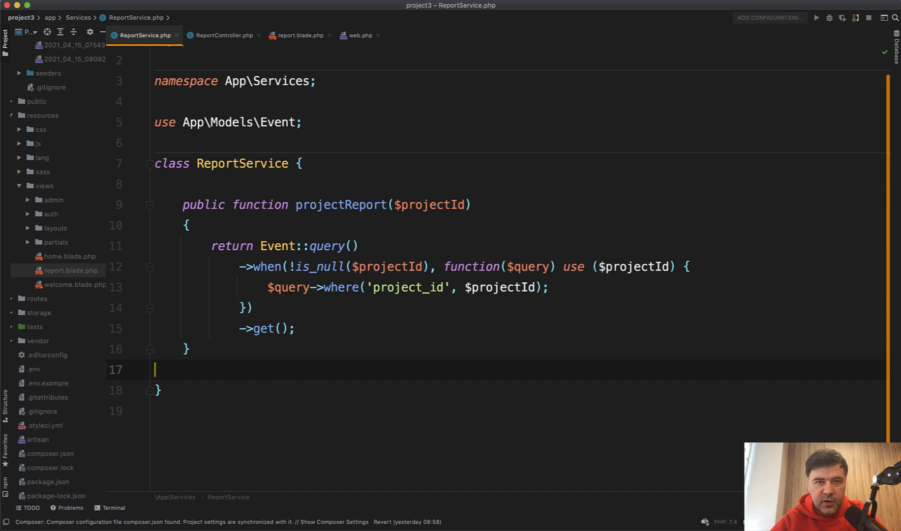
mouse_move(223, 35)
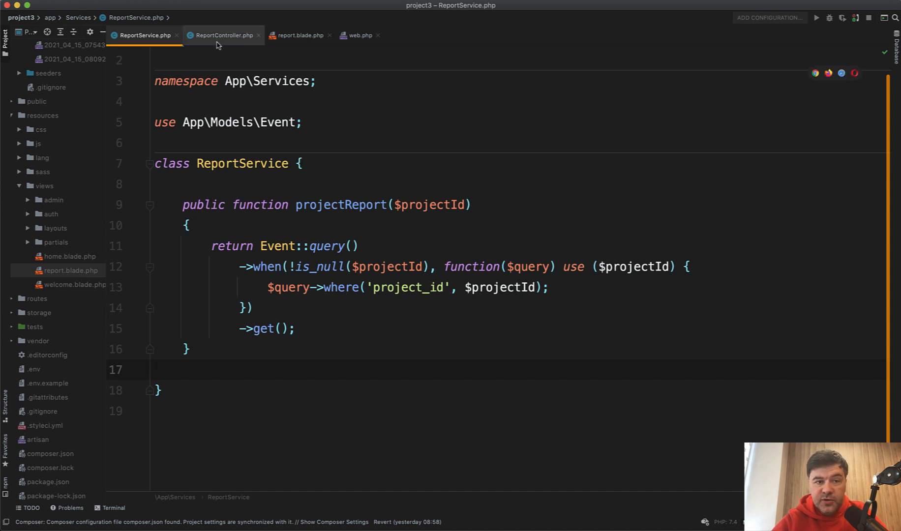
Type-hint $projectId as int in ReportController and ReportService's projectReport.
left_click(223, 35)
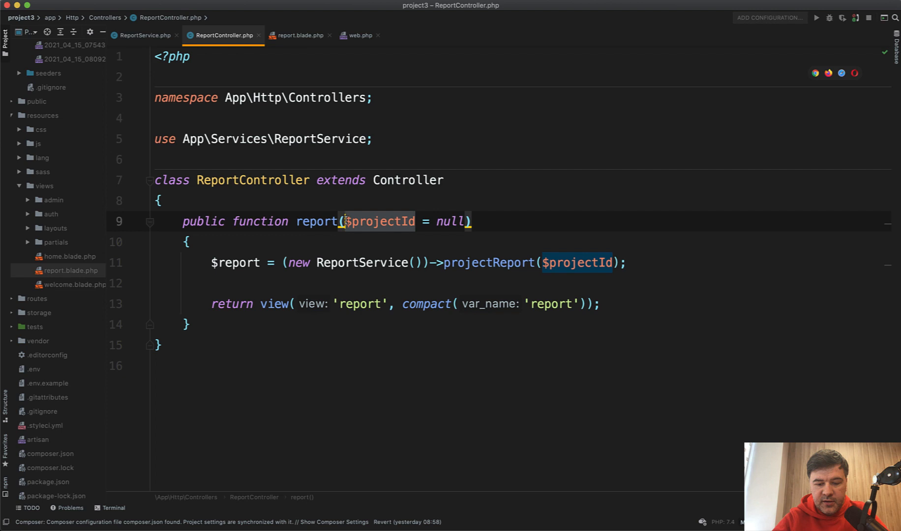
type("int")
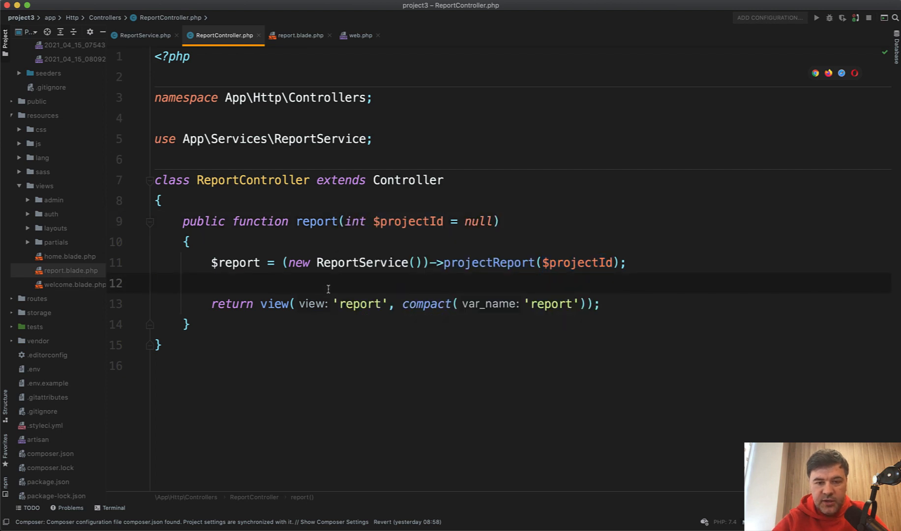
left_click(145, 35)
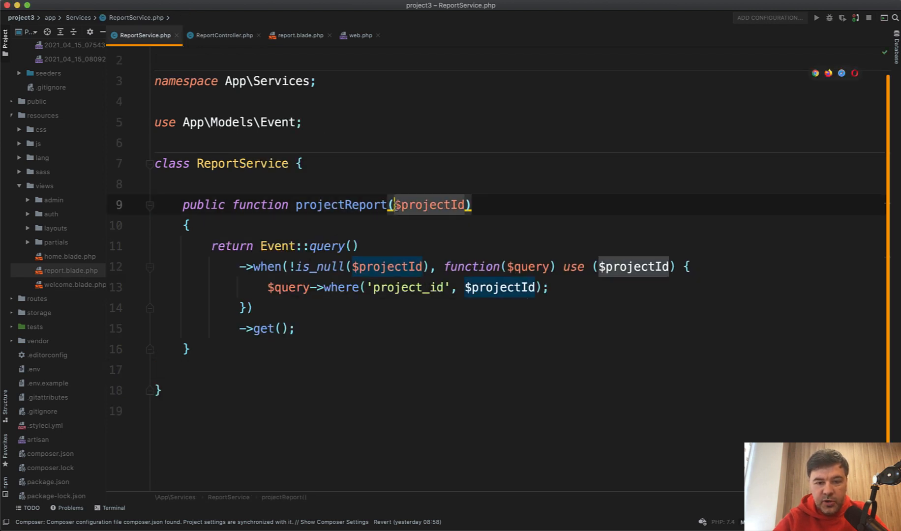
type("int")
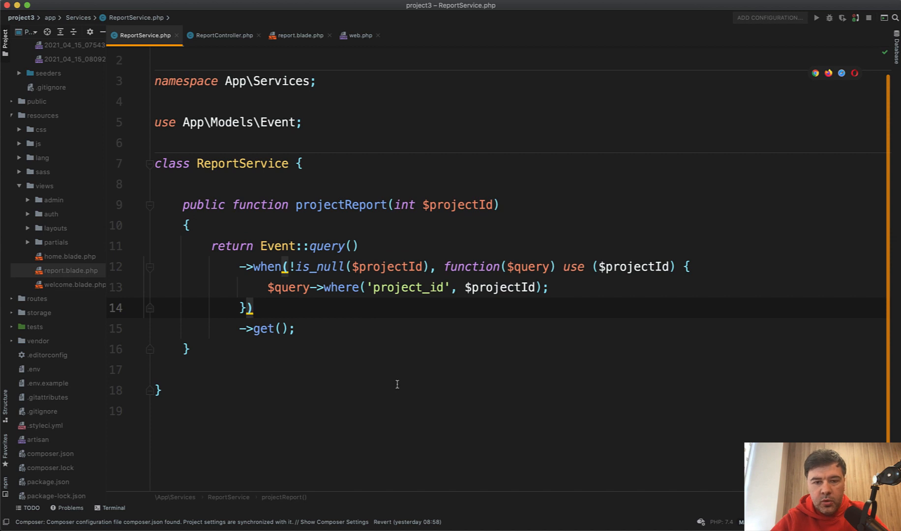
double_click(459, 204)
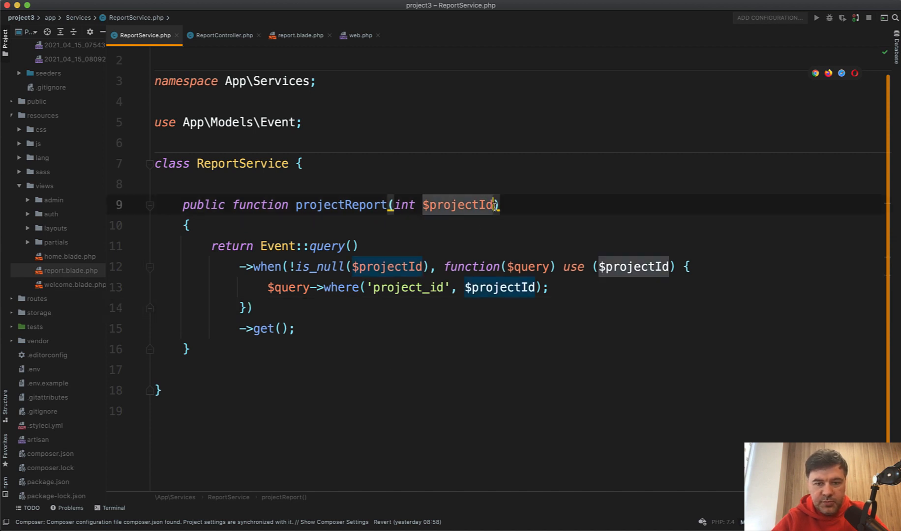
key("Backspace")
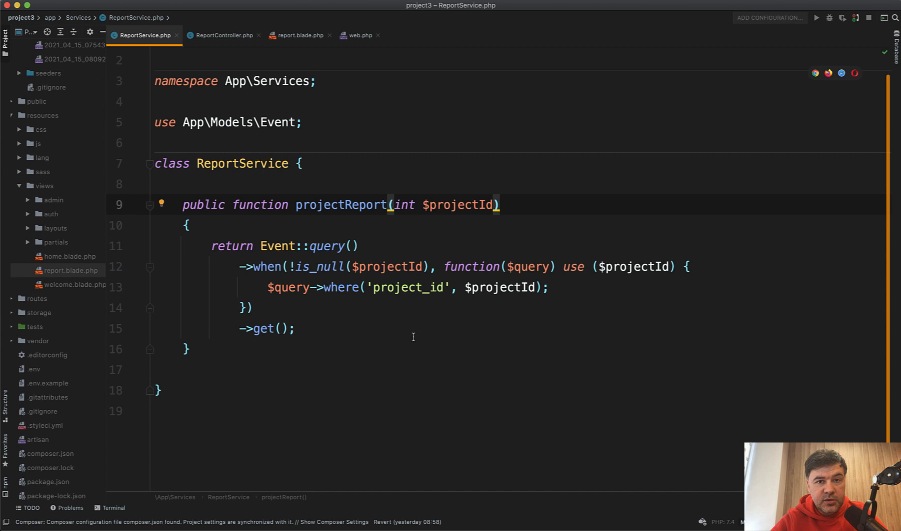
Check the controller's null default, then make projectReport's int projectId nullable with ?int.
left_click(224, 35)
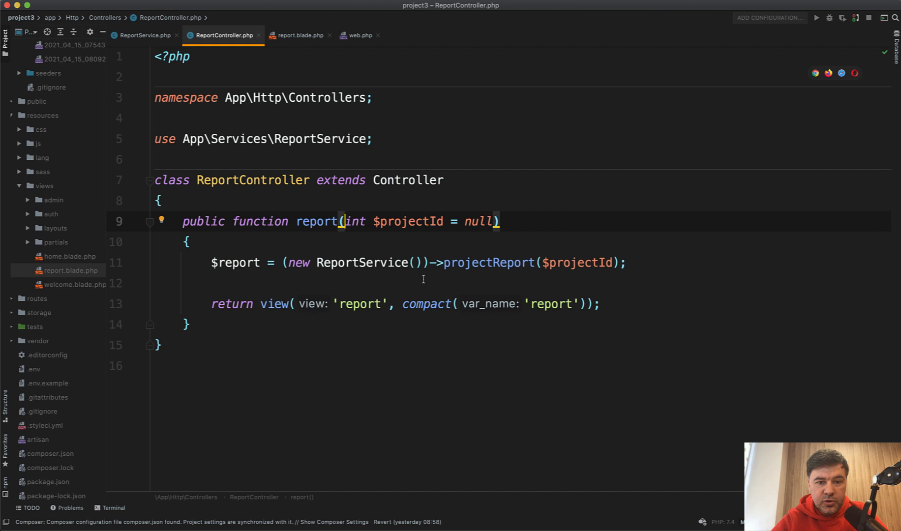
double_click(478, 221)
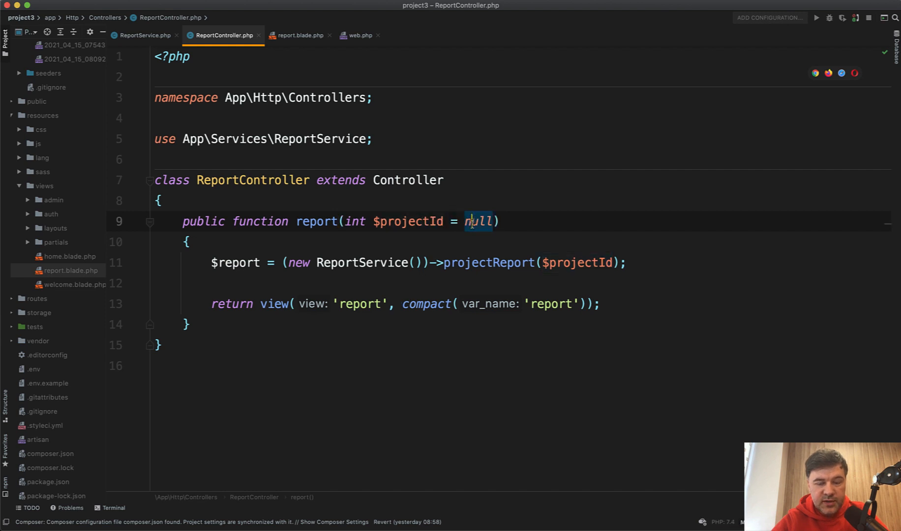
left_click(144, 36)
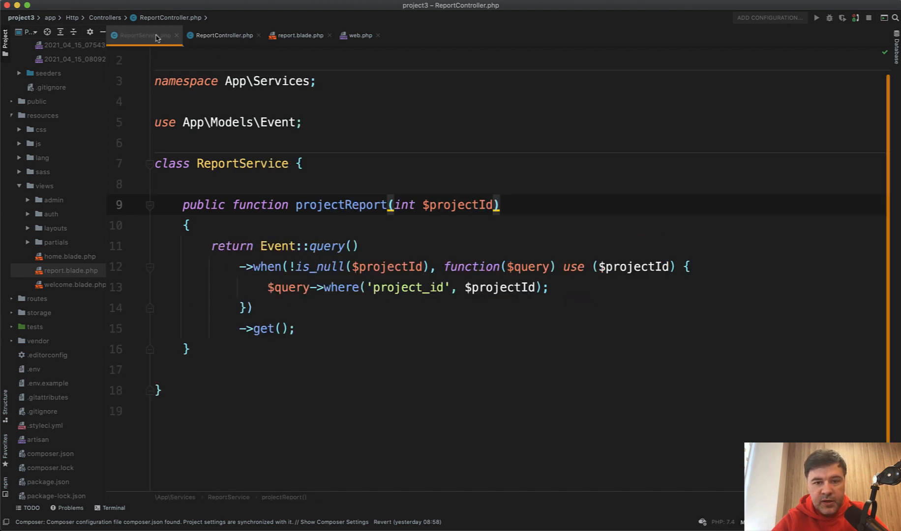
left_click(143, 35)
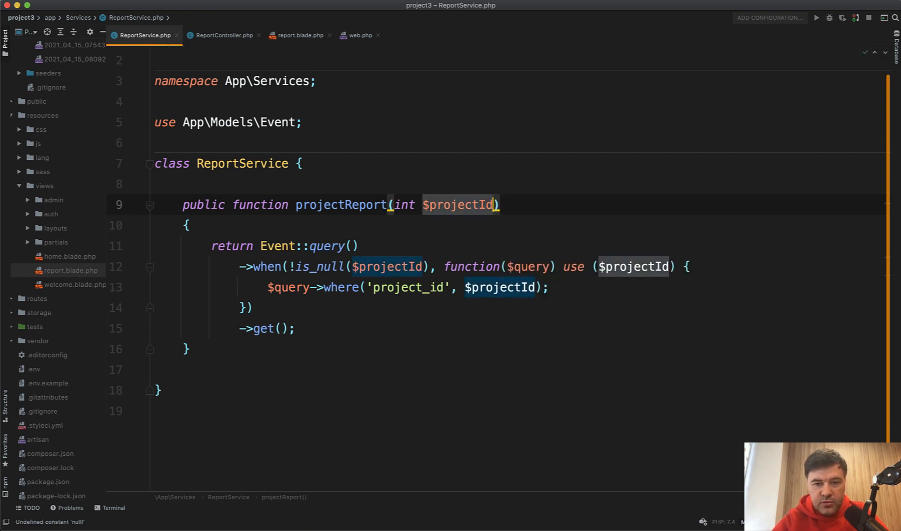
type("?")
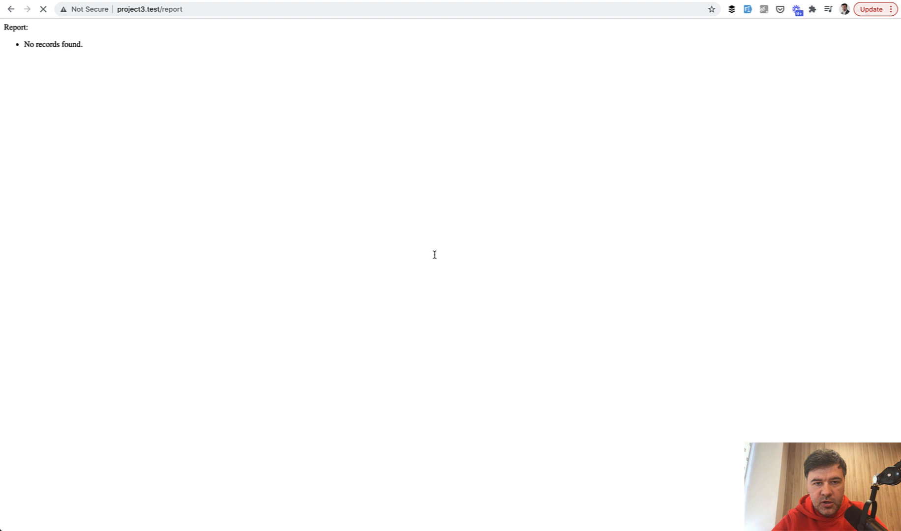
mouse_move(305, 304)
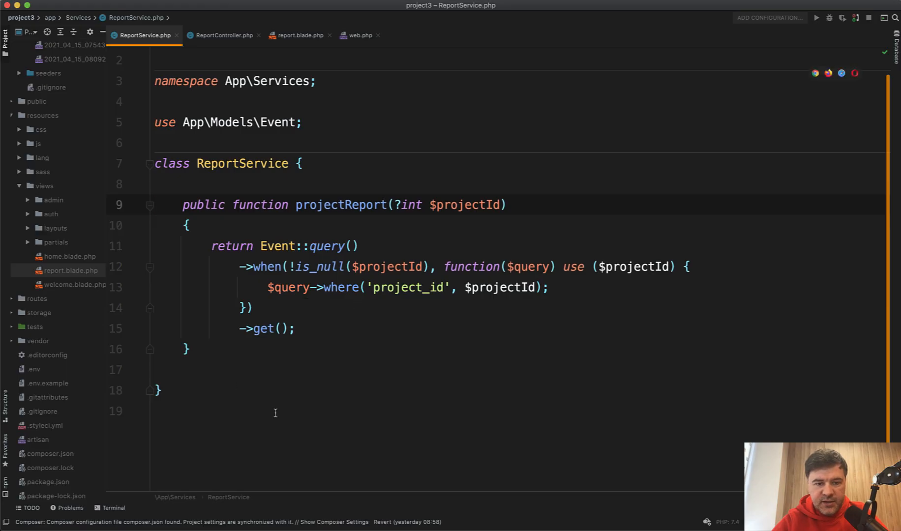
Add ': Collection' return type to projectReport, importing Illuminate\Support\Collection via autocomplete.
left_click(155, 370)
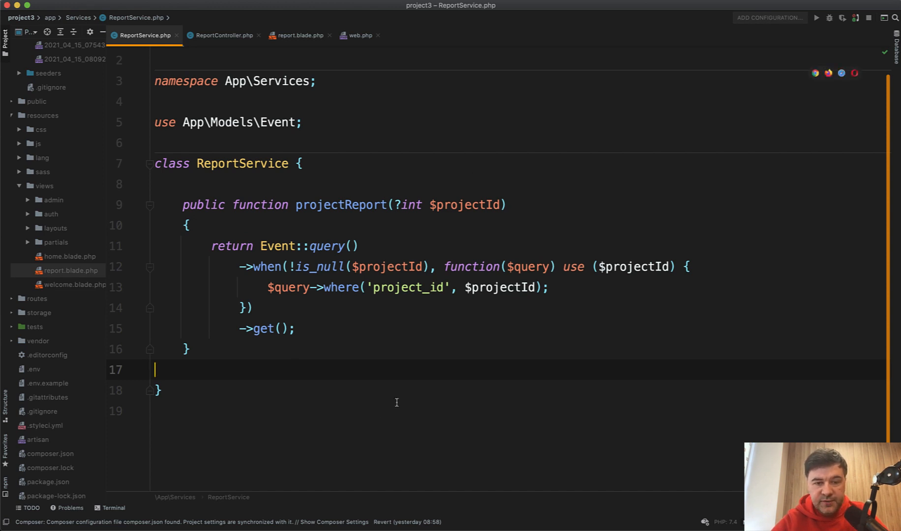
left_click(394, 205)
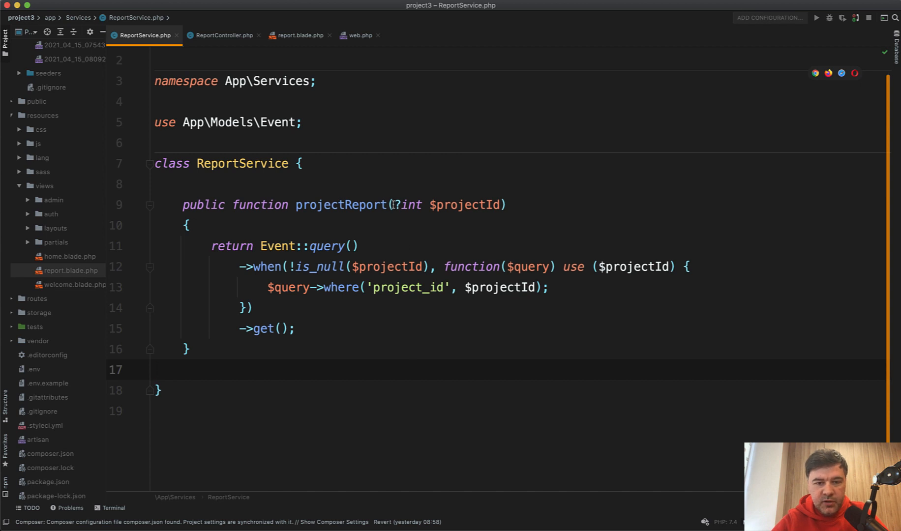
left_click(510, 205)
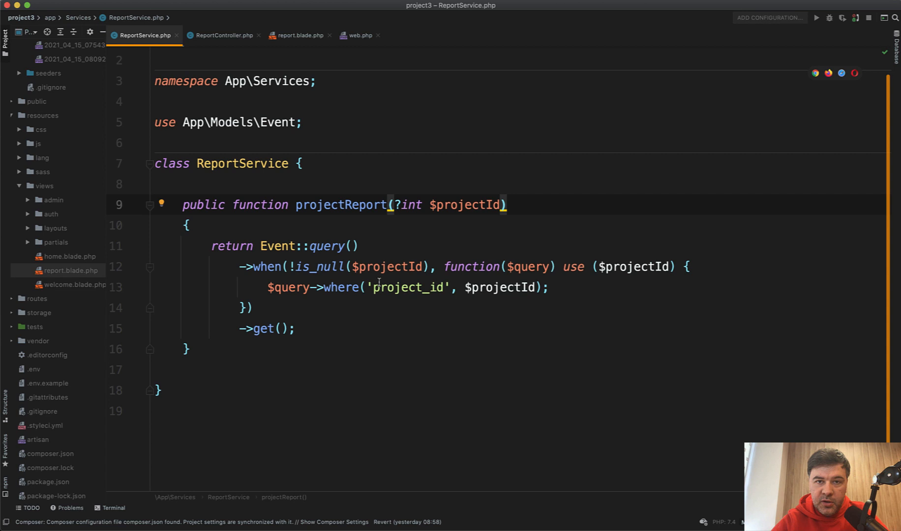
left_click(319, 370)
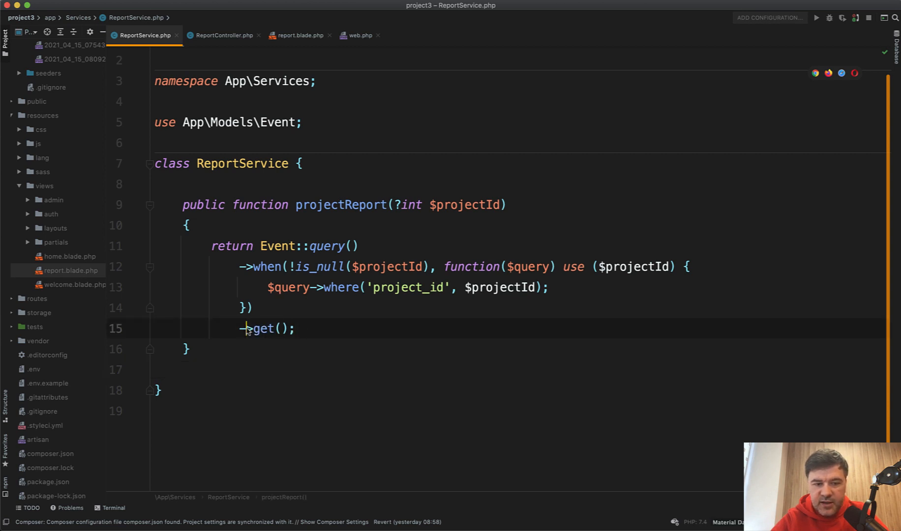
mouse_move(258, 424)
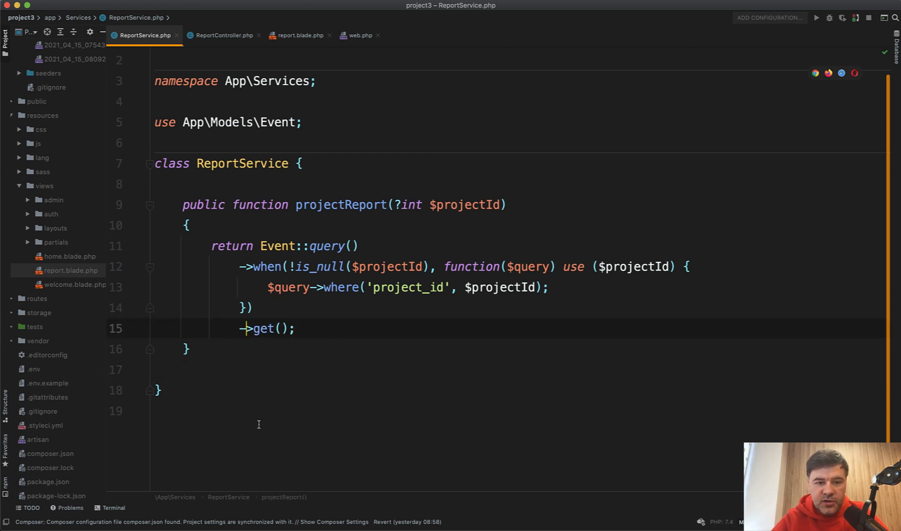
mouse_move(315, 416)
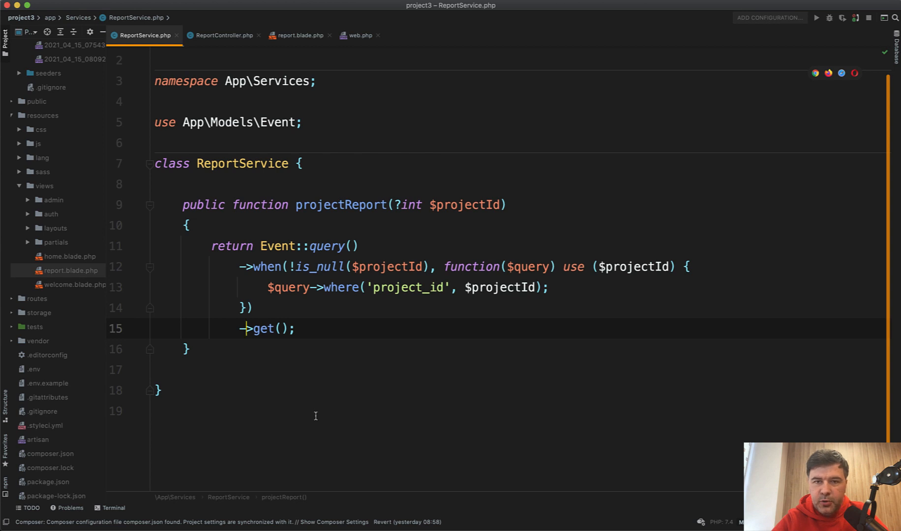
mouse_move(514, 231)
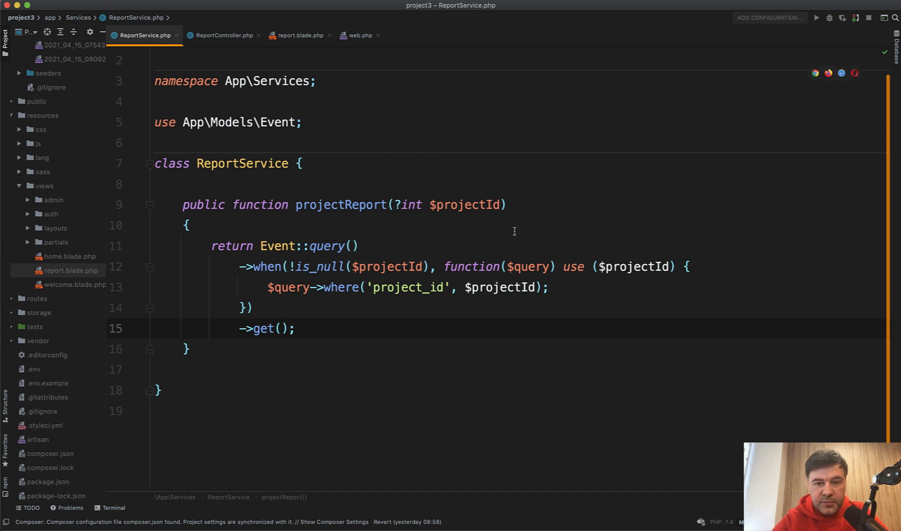
type(":")
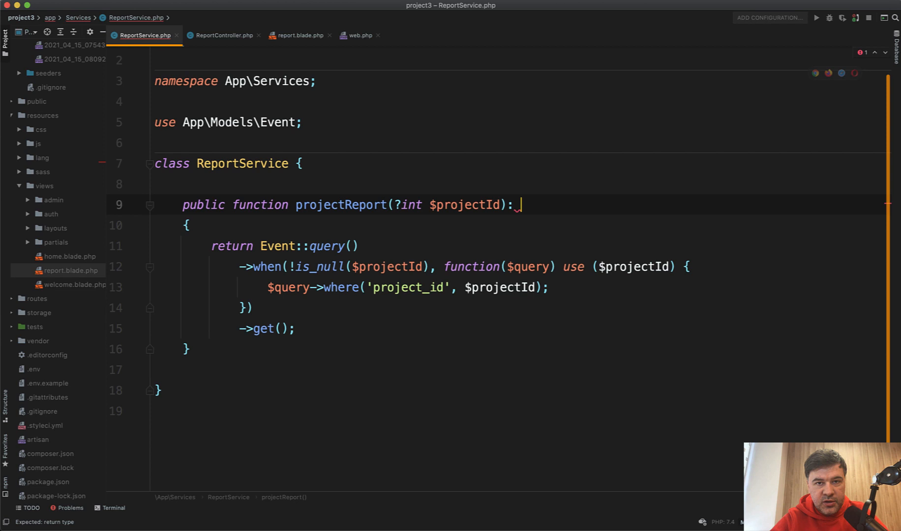
type("Colle")
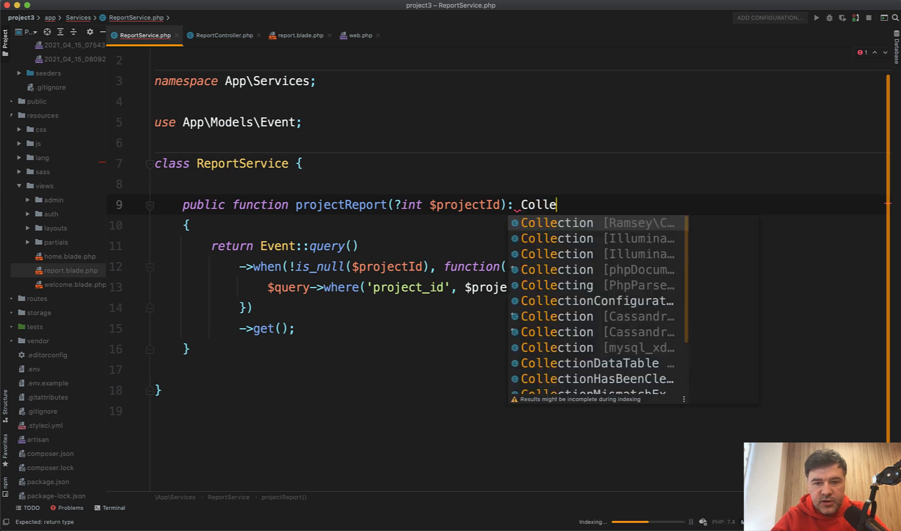
type("tion")
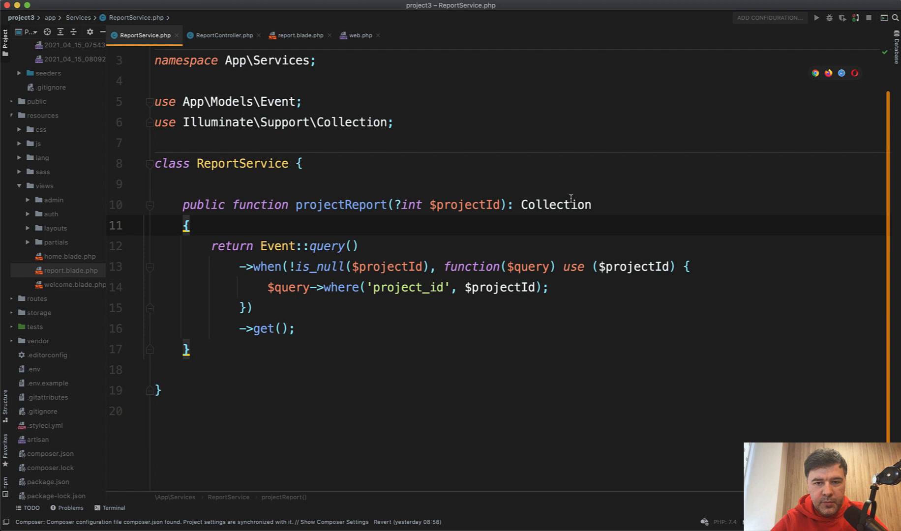
mouse_move(285, 219)
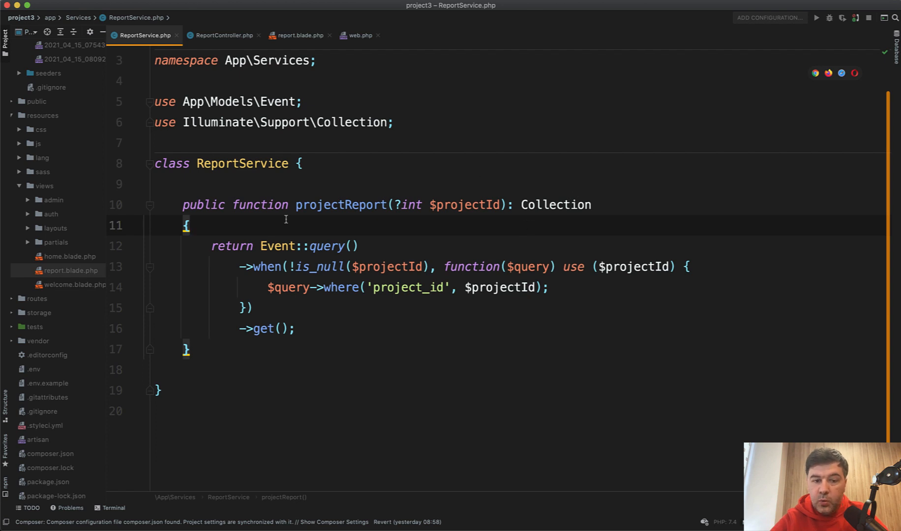
mouse_move(353, 358)
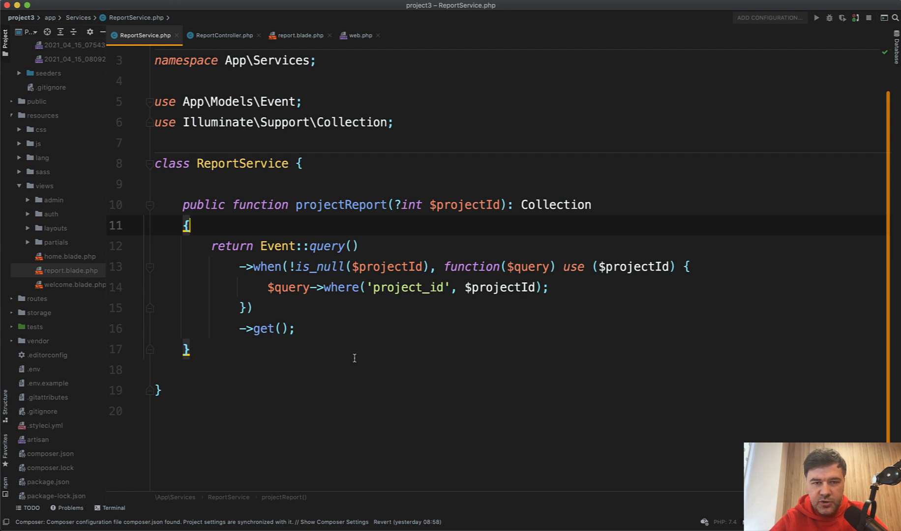
mouse_move(546, 225)
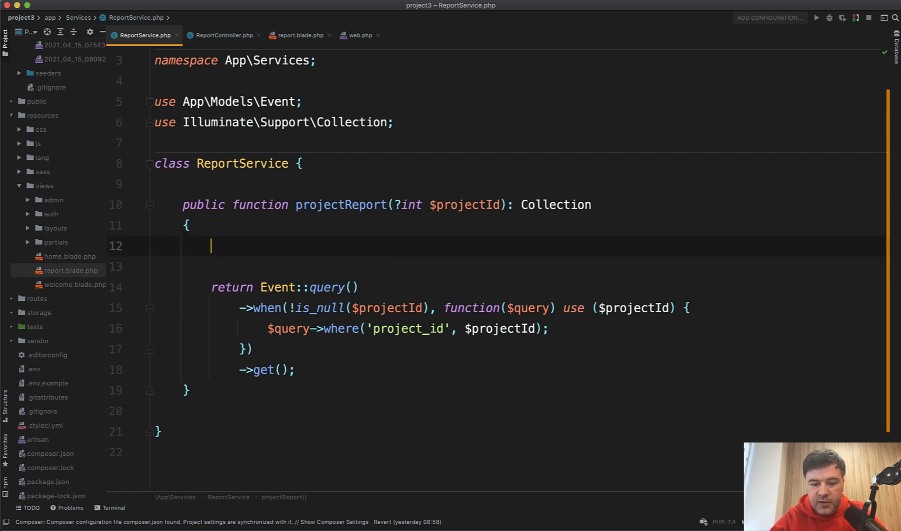
Add an if ($projectId) guard, trying return false and a nullable ?Collection return.
type("if ($projectId)")
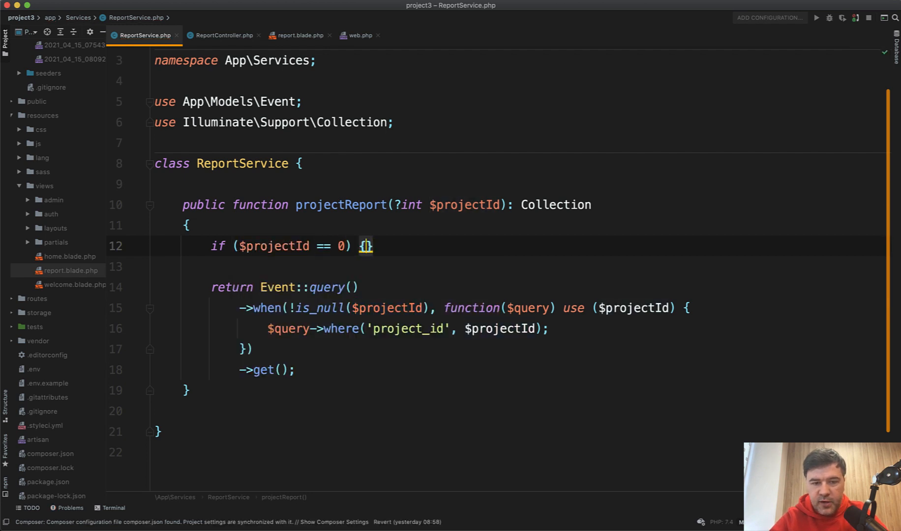
type("return false;")
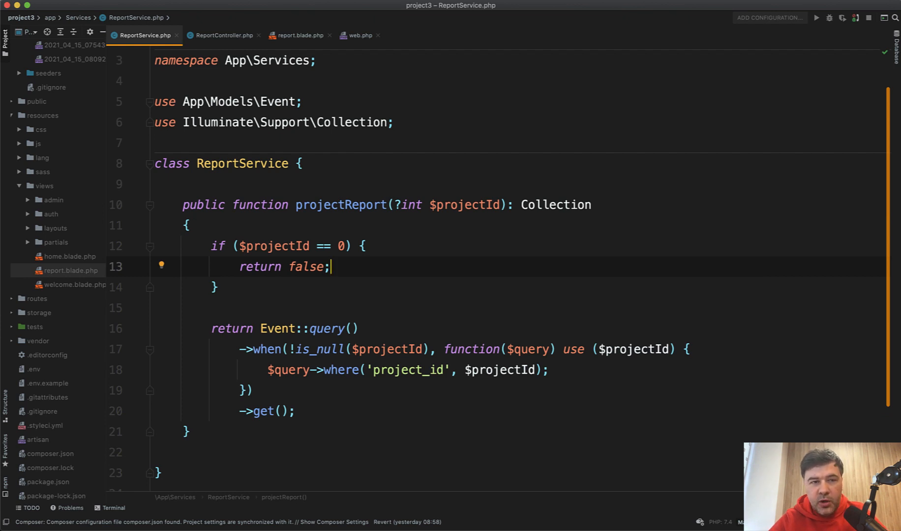
mouse_move(538, 236)
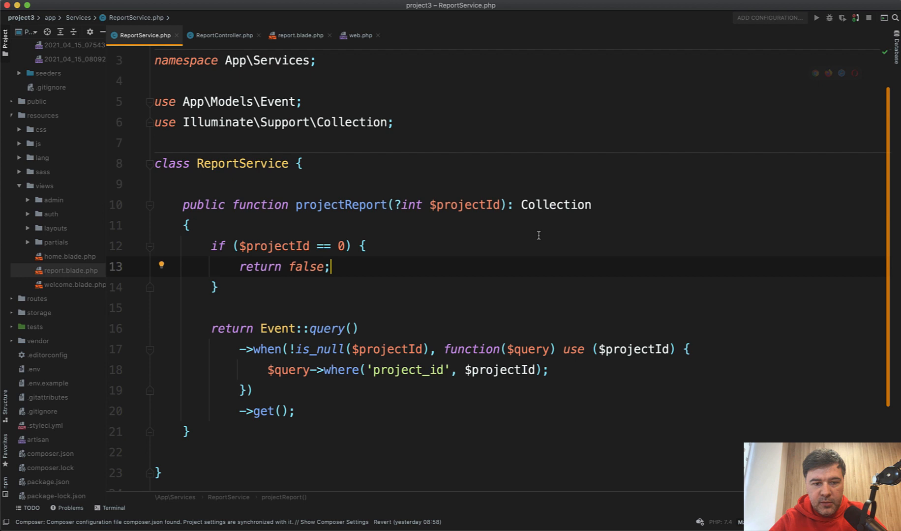
type("null")
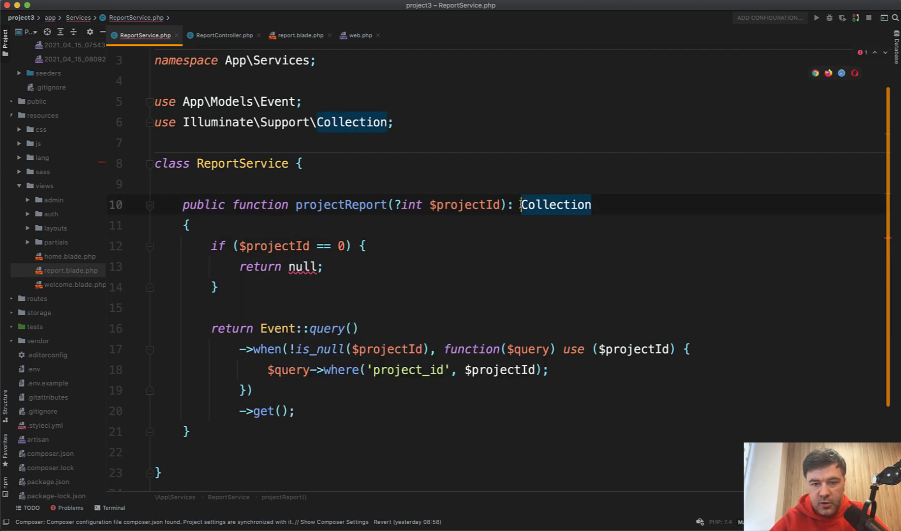
type("?")
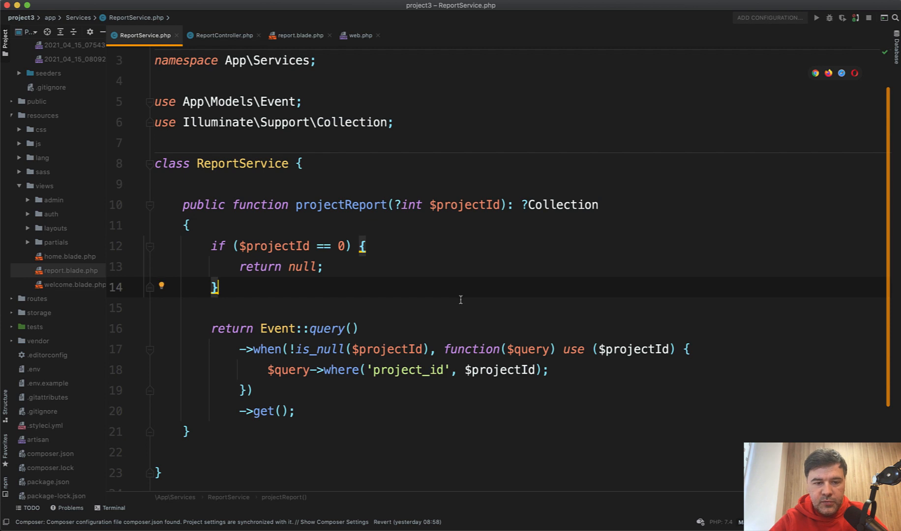
mouse_move(424, 317)
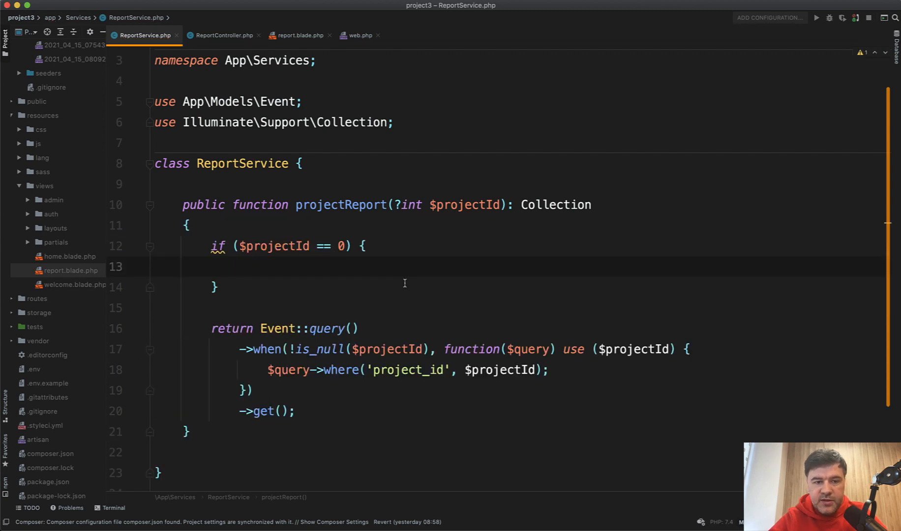
Have the zero-projectId branch throw new Exception() instead of returning a value.
type("throw n")
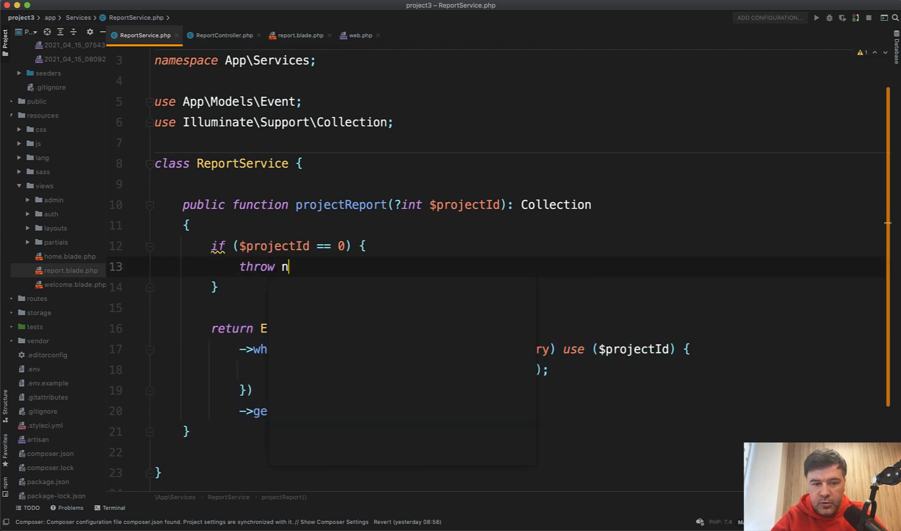
type("ew Exception")
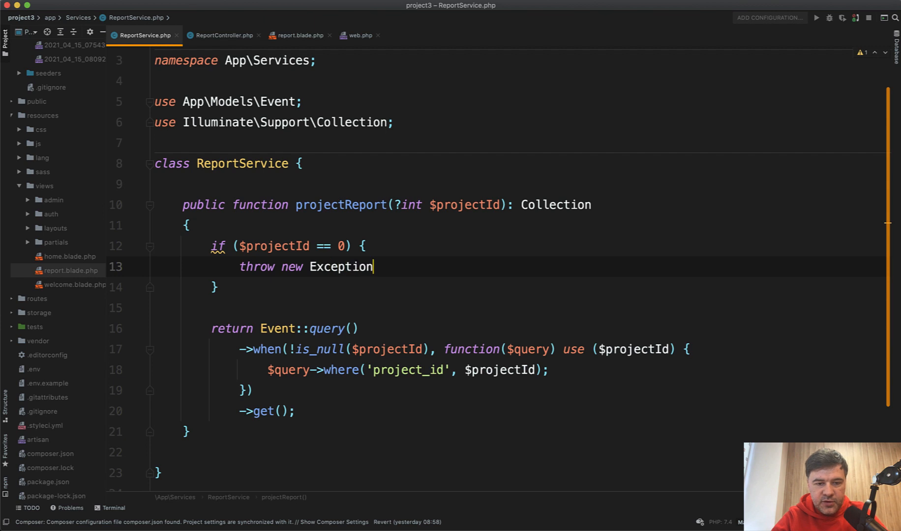
type("();")
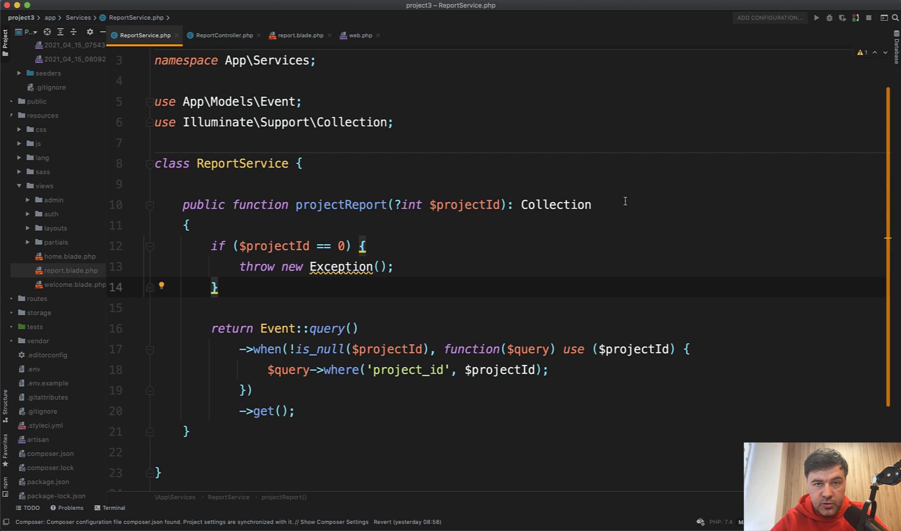
mouse_move(321, 293)
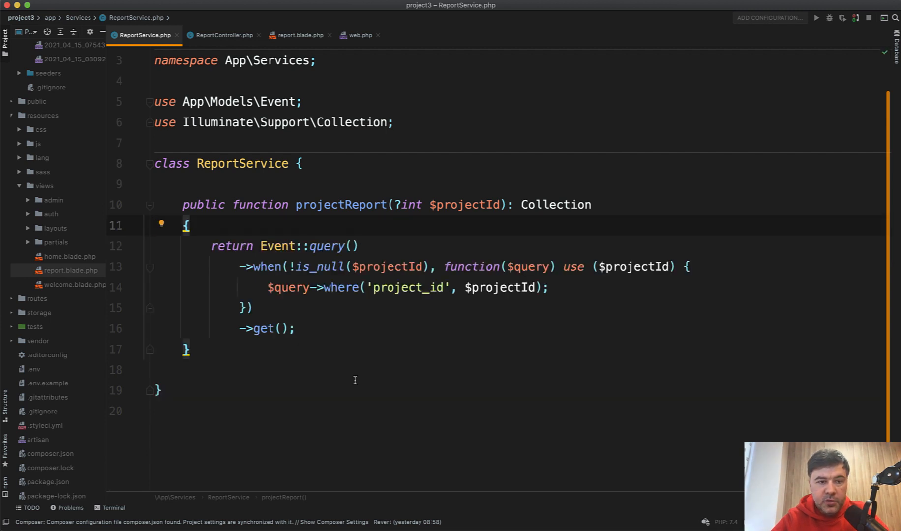
Declare a public int $projectId property in ReportService.
left_click(301, 163)
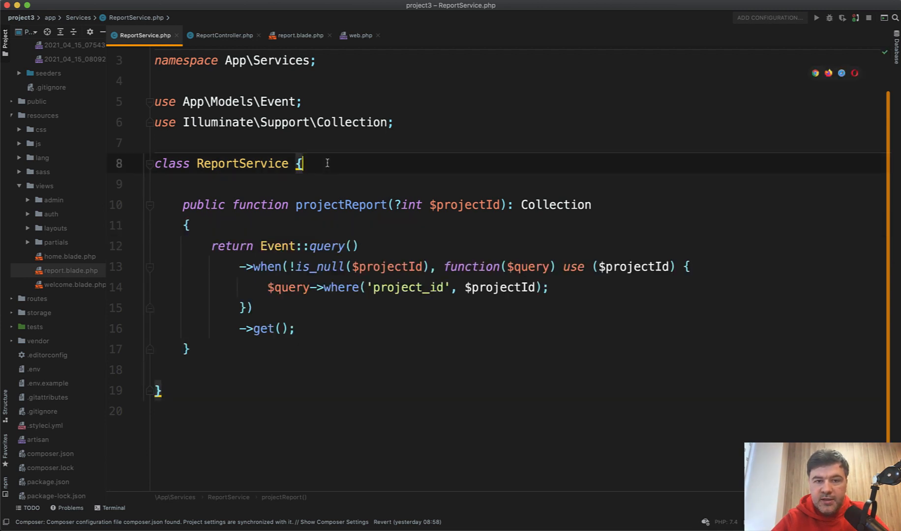
left_click(301, 163)
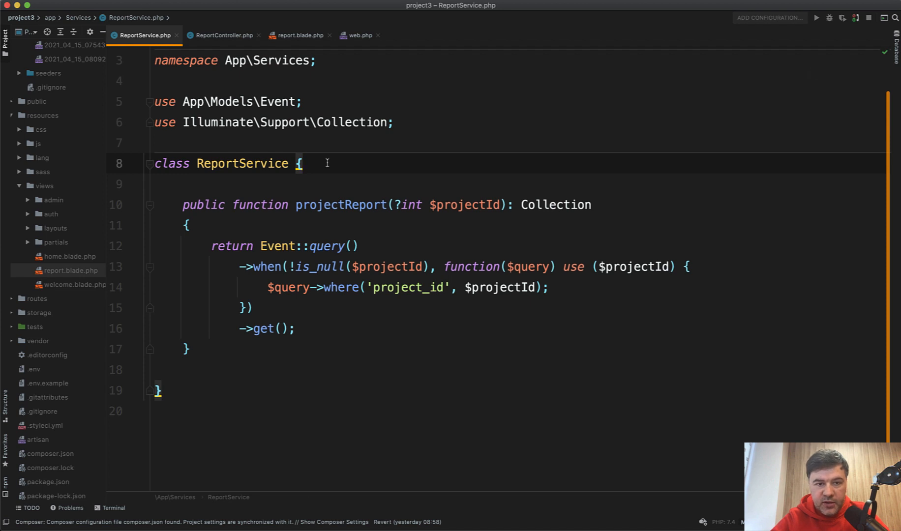
type("$proje")
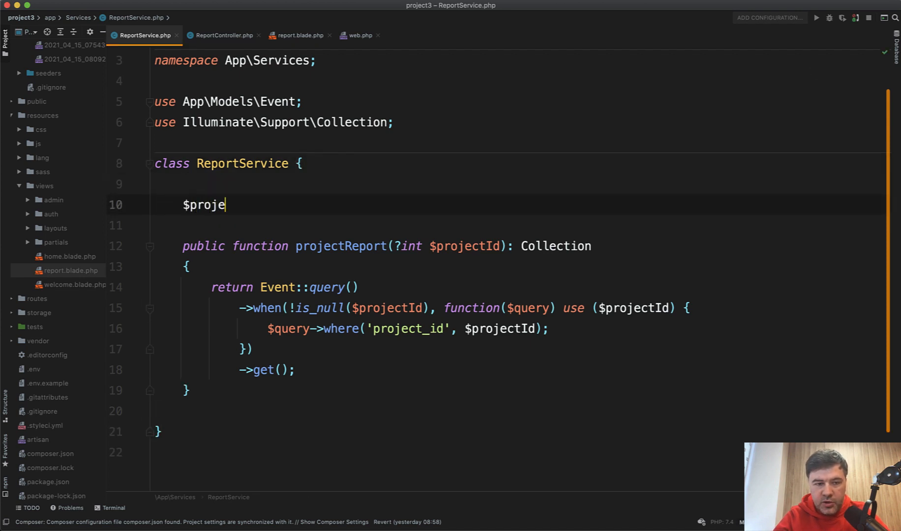
type("ct;")
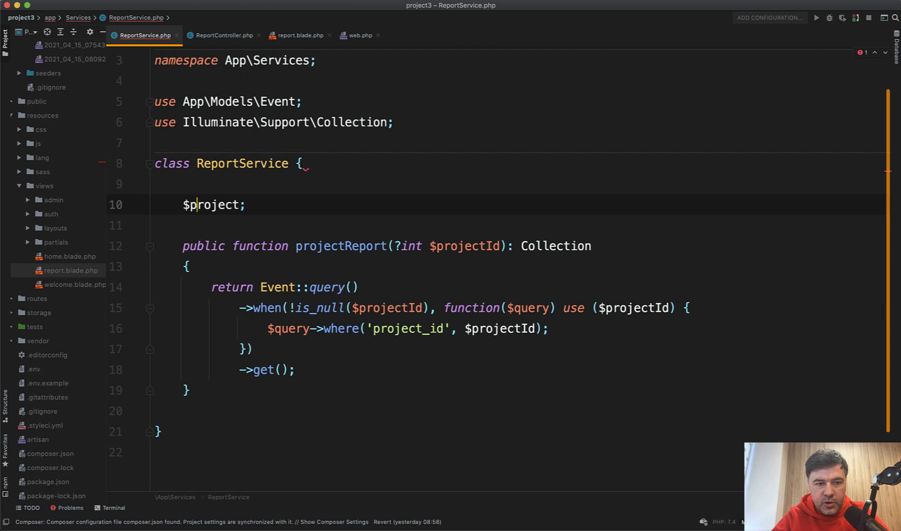
type("public")
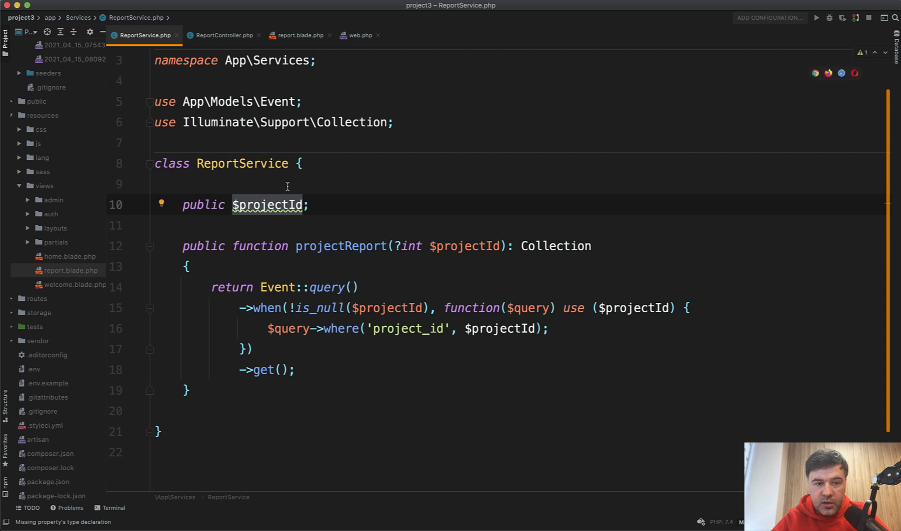
type("int")
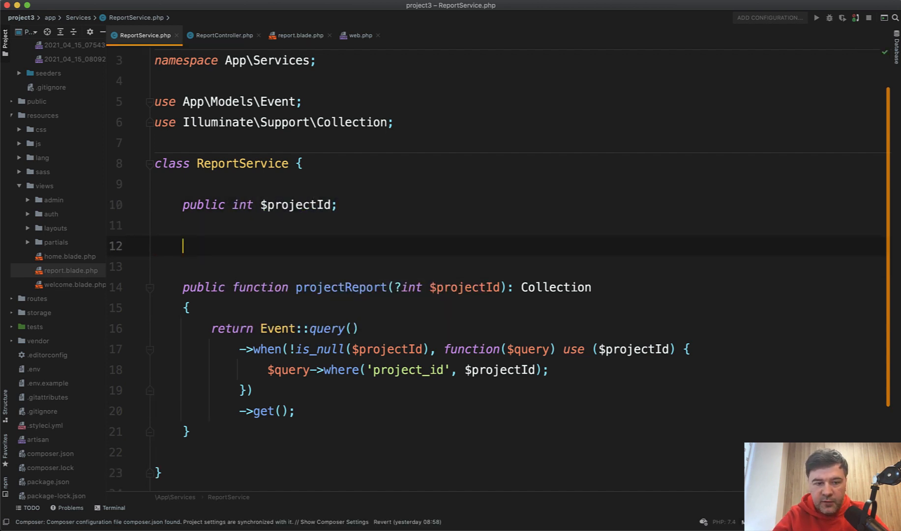
Add a __construct($projectId) via the pubf template assigning $this->projectId = $projectId.
type("pubf")
type("$this->projectId")
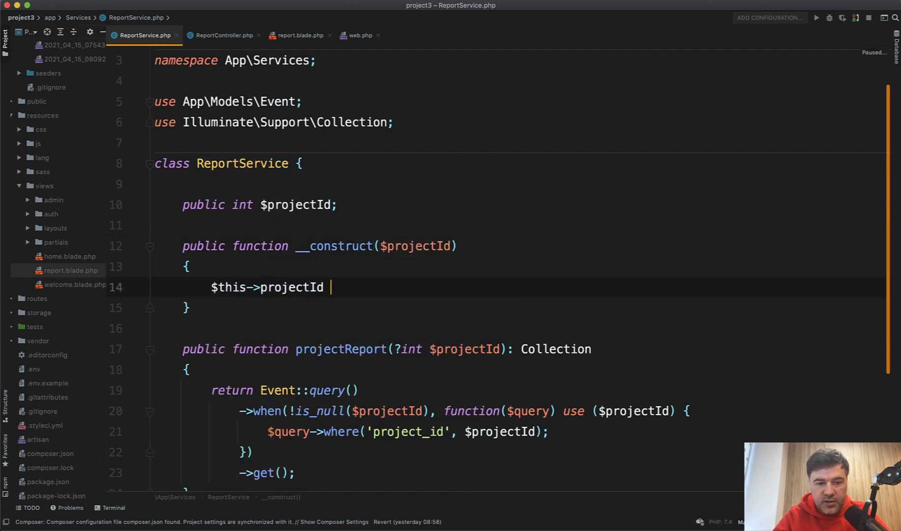
type("= $projectId;")
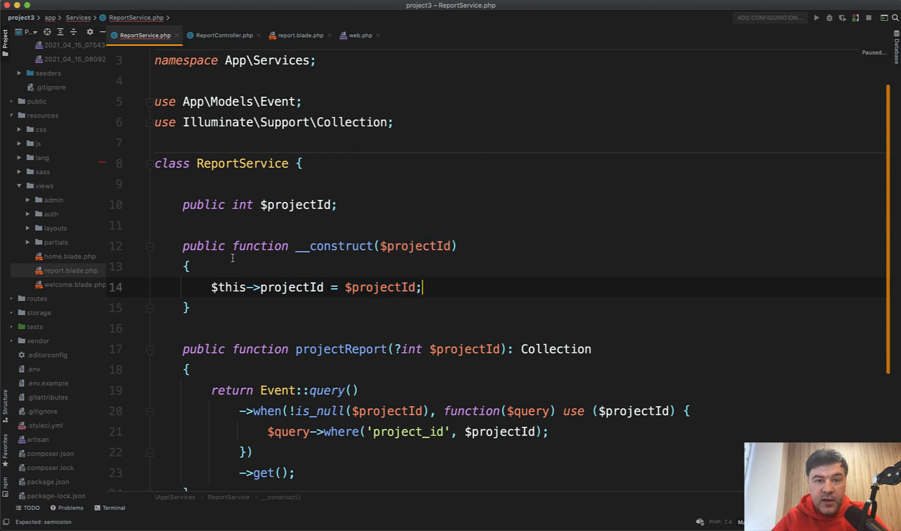
scroll("down", 3)
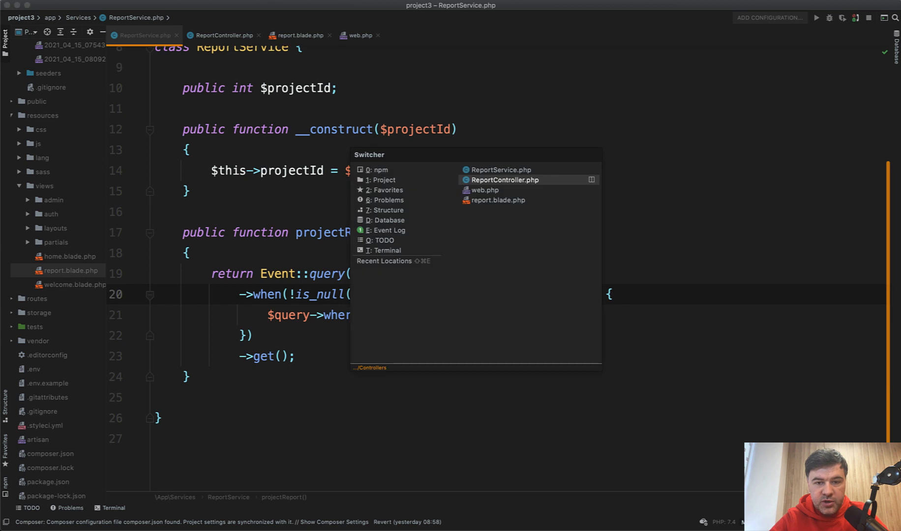
Pass $projectId into new ReportService(...) in the controller and use $this->projectId in projectReport.
left_click(503, 179)
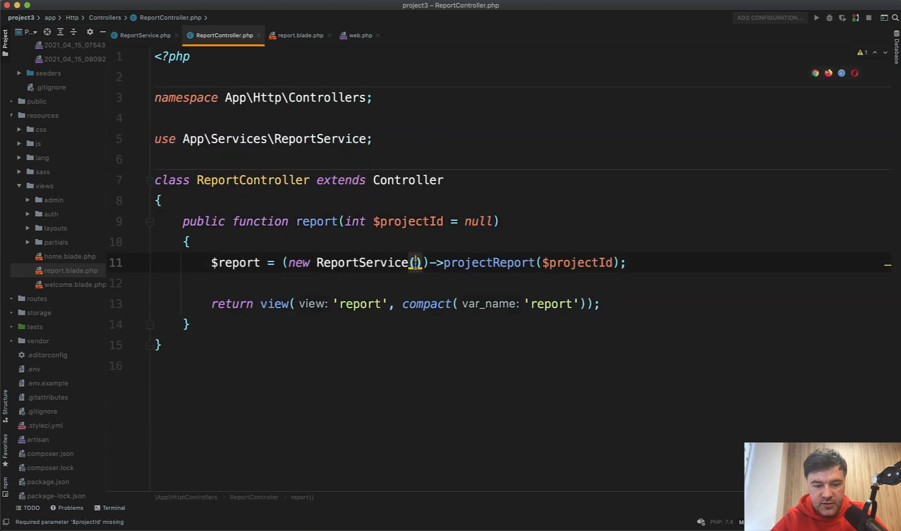
type("$projectId")
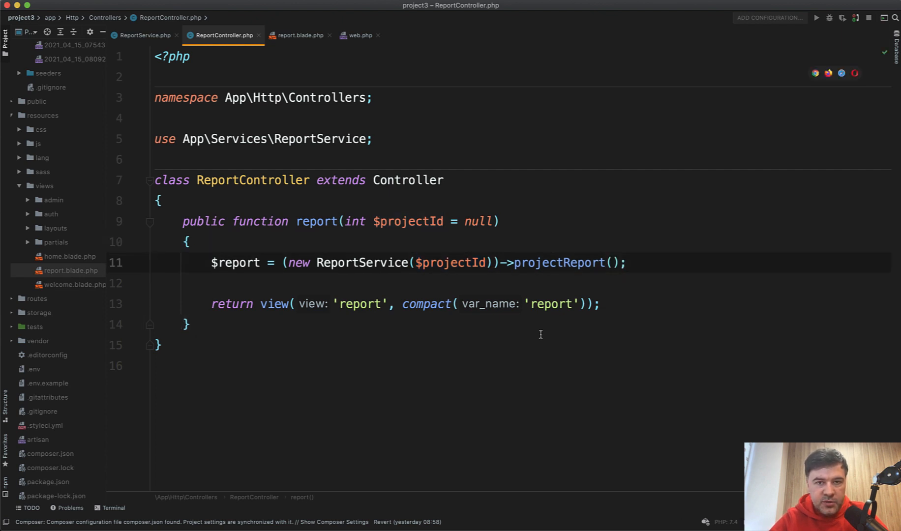
left_click(145, 35)
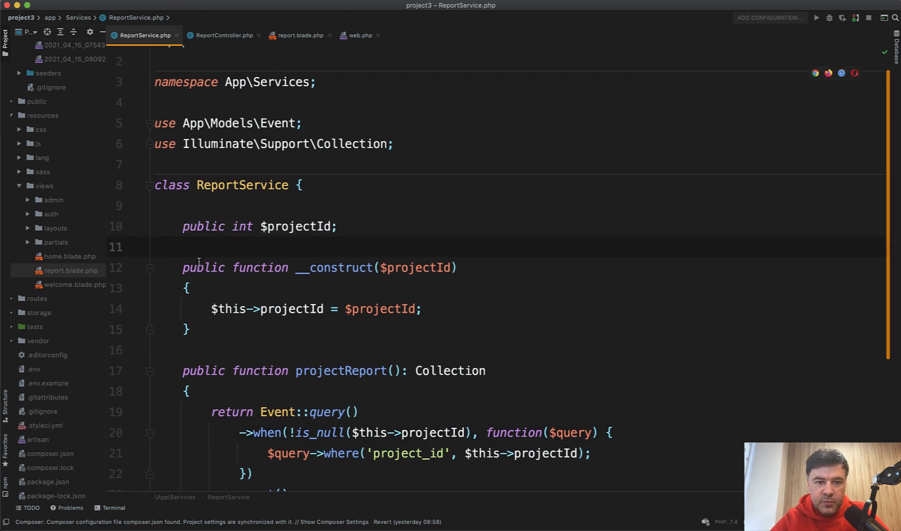
scroll("up", 3)
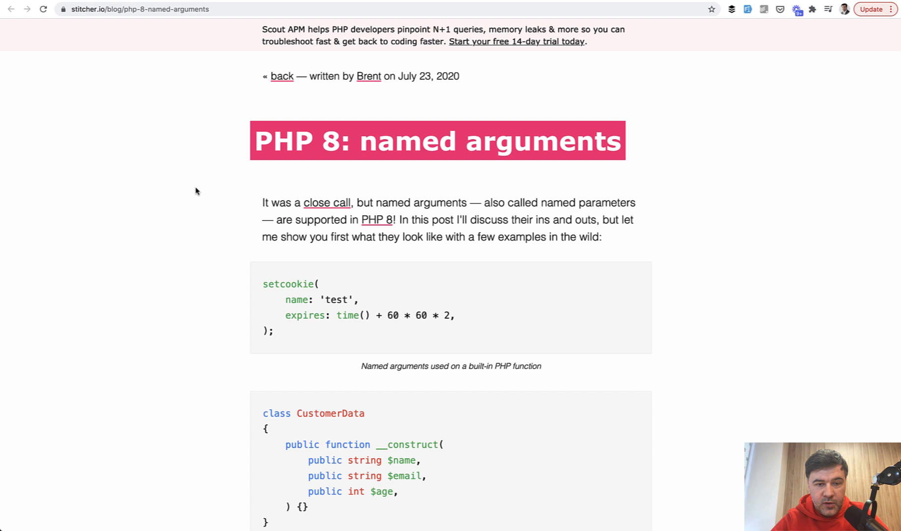
Scroll through the named-arguments article's setcookie examples down to the union types section.
scroll("down", 3)
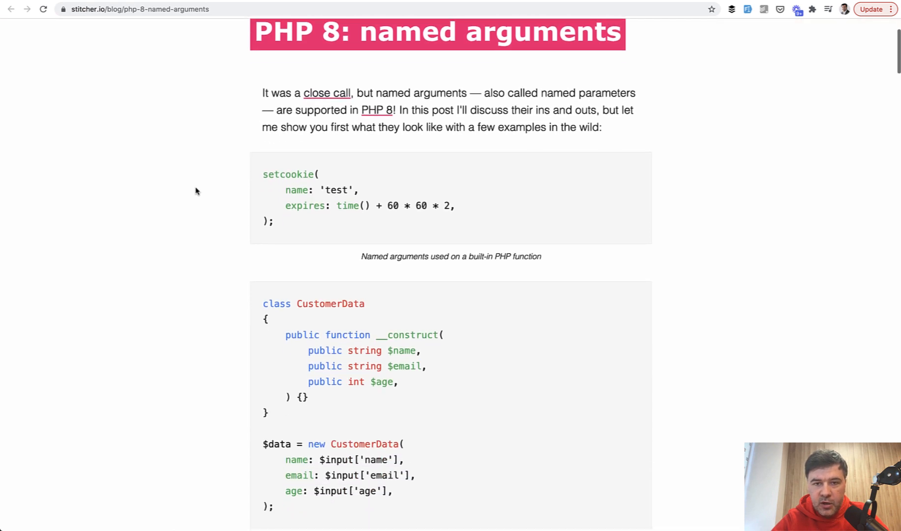
scroll("down", 3)
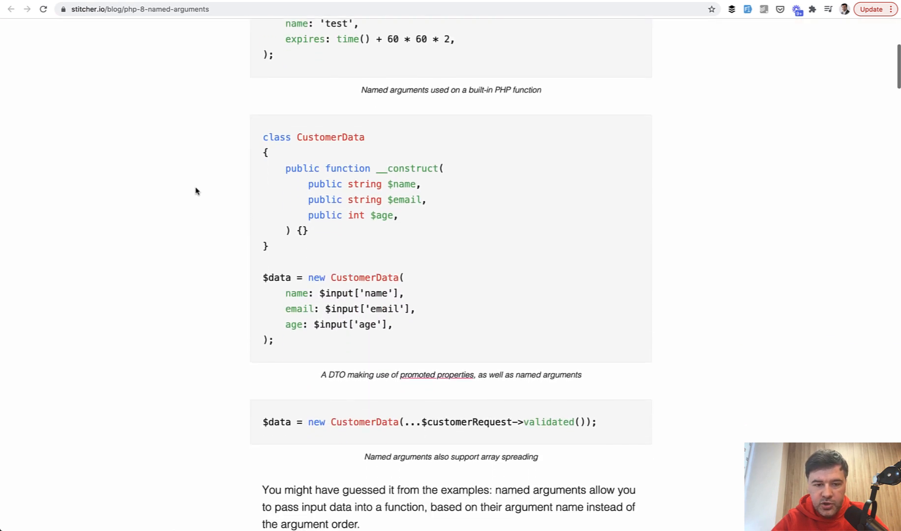
scroll("down", 3)
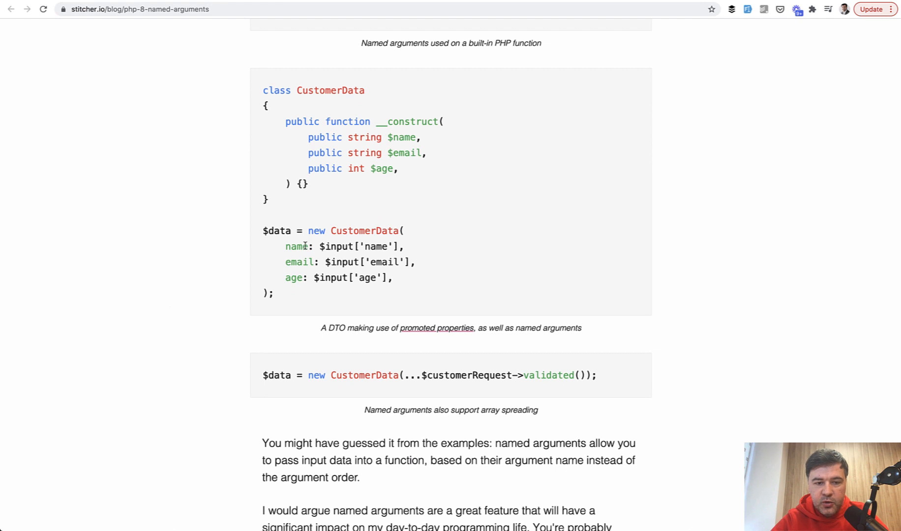
scroll("down", 3)
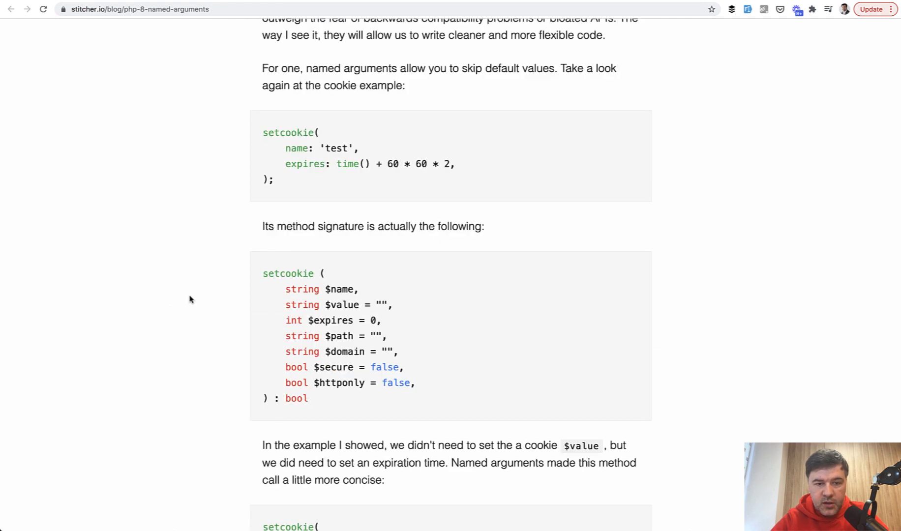
mouse_move(224, 402)
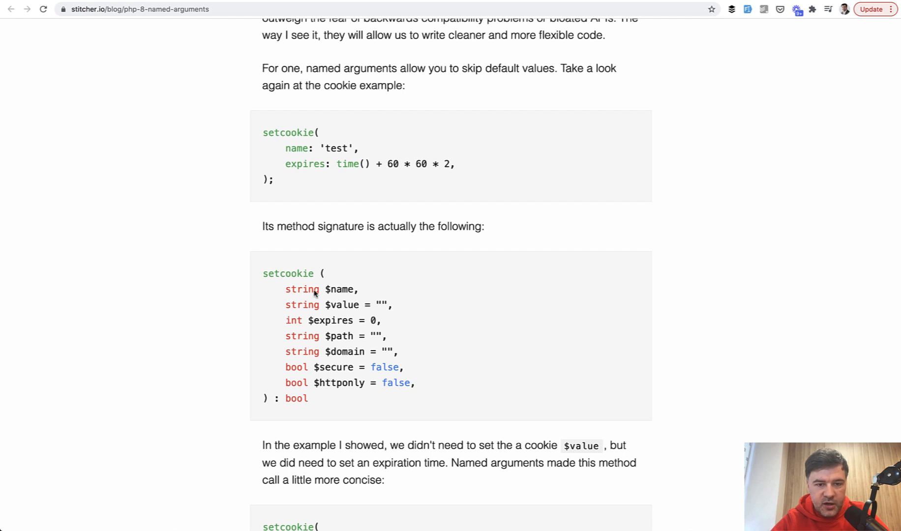
mouse_move(315, 345)
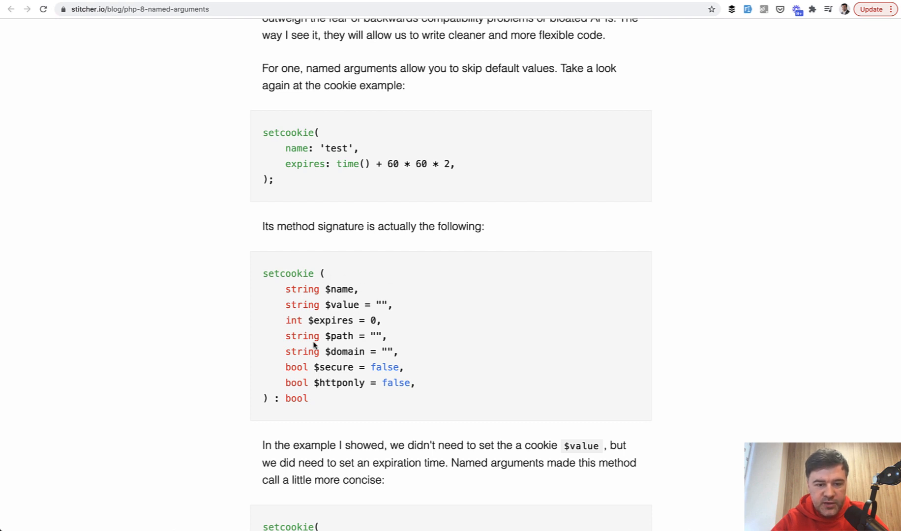
scroll("down", 3)
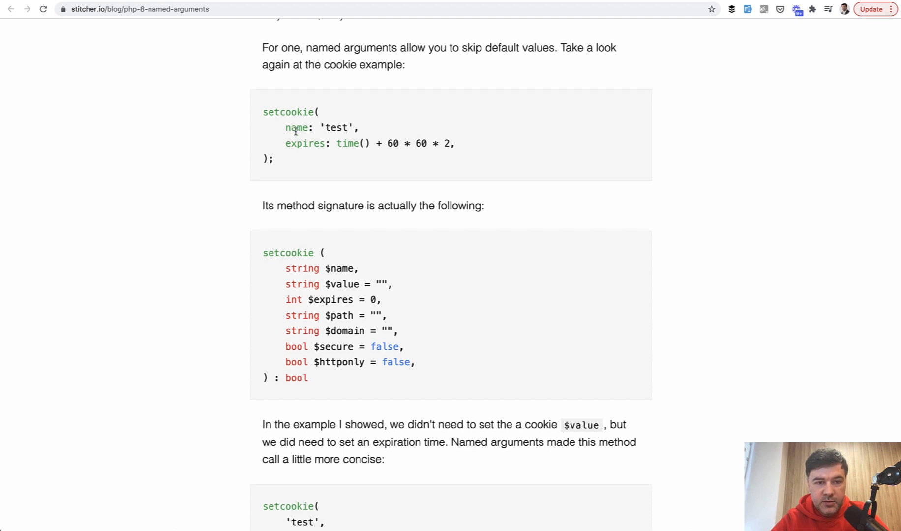
mouse_move(290, 175)
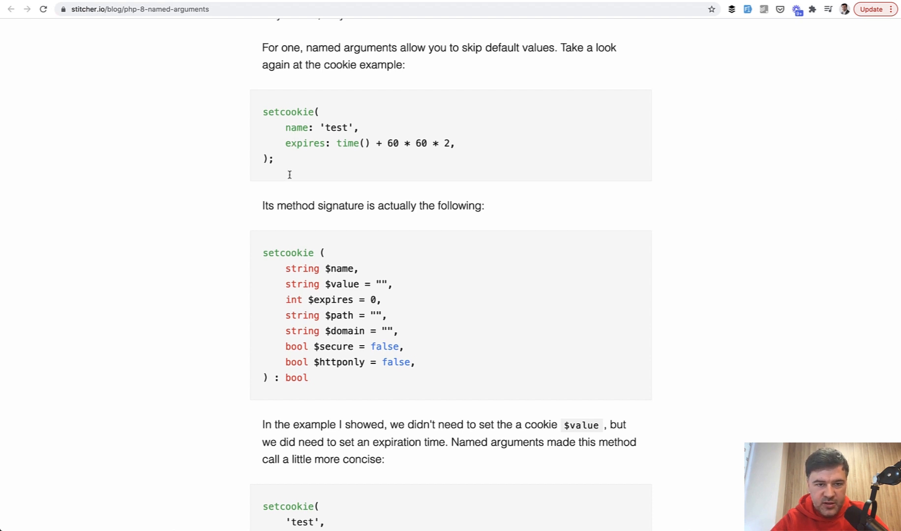
scroll("down", 3)
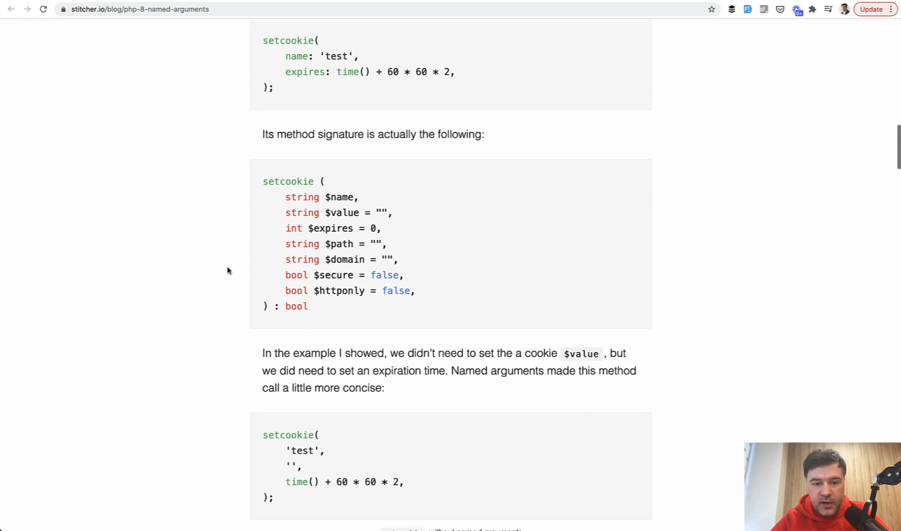
scroll("down", 3)
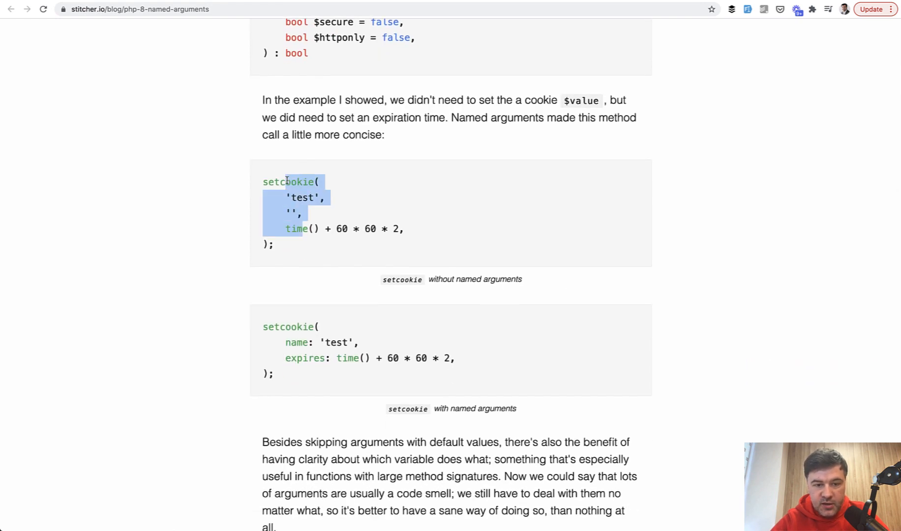
scroll("down", 3)
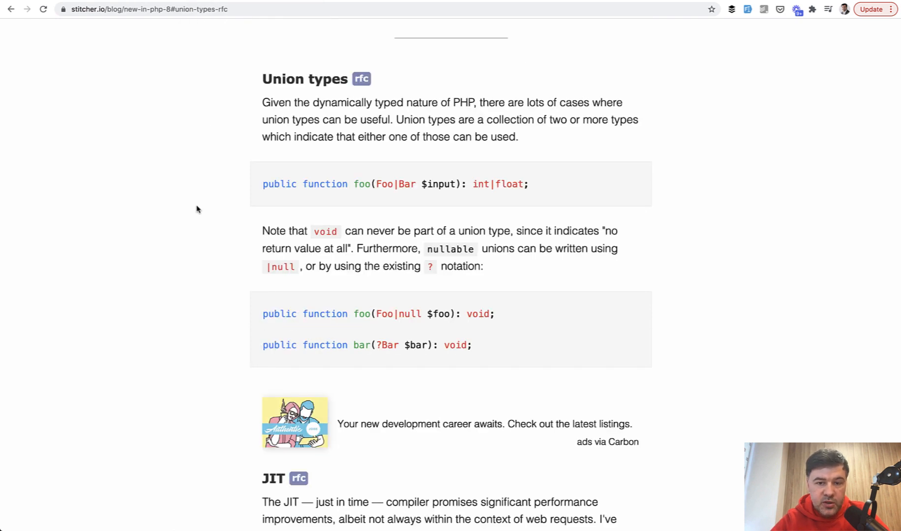
mouse_move(540, 217)
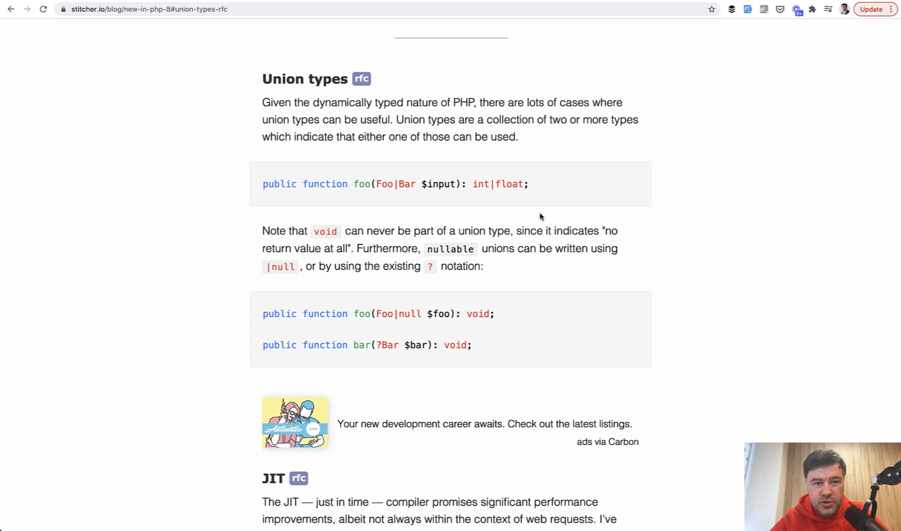
mouse_move(487, 179)
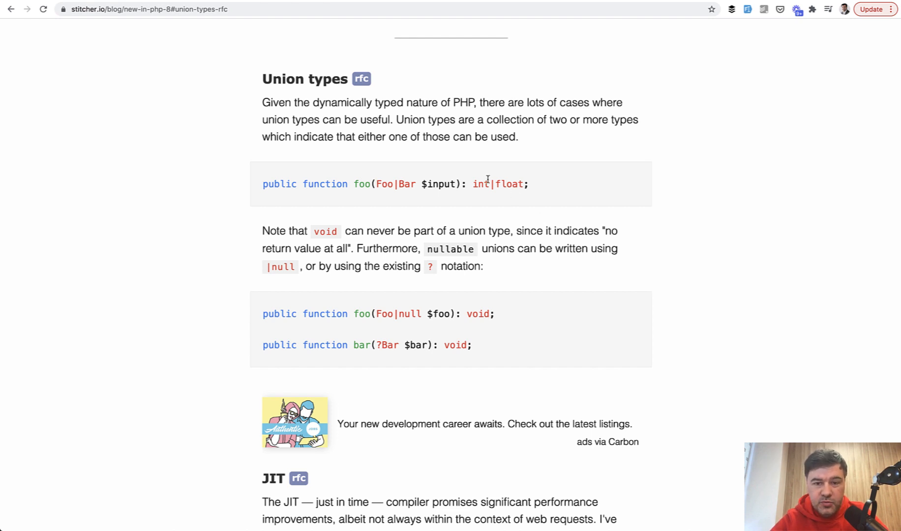
mouse_move(500, 207)
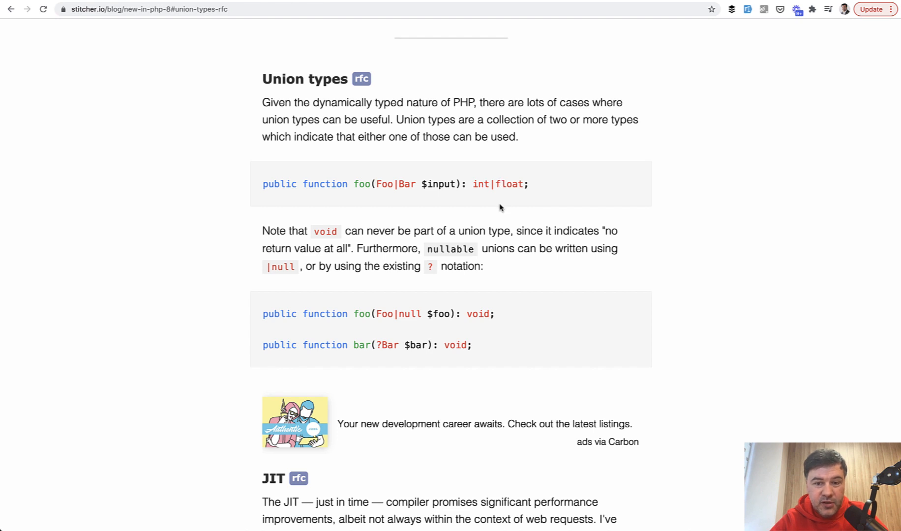
mouse_move(449, 204)
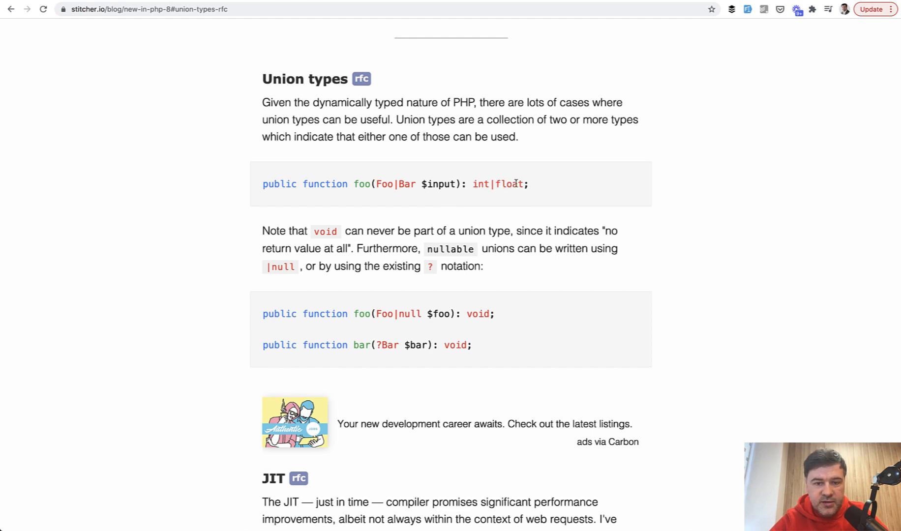
mouse_move(515, 201)
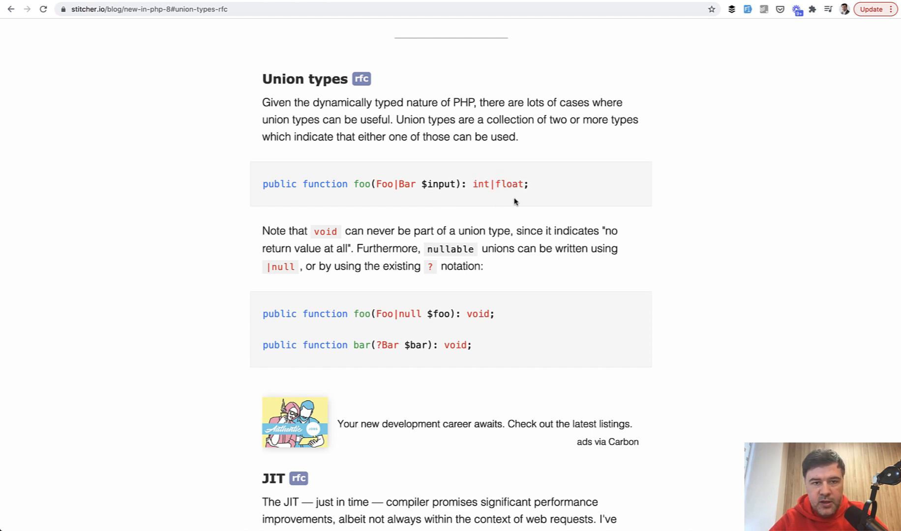
mouse_move(207, 282)
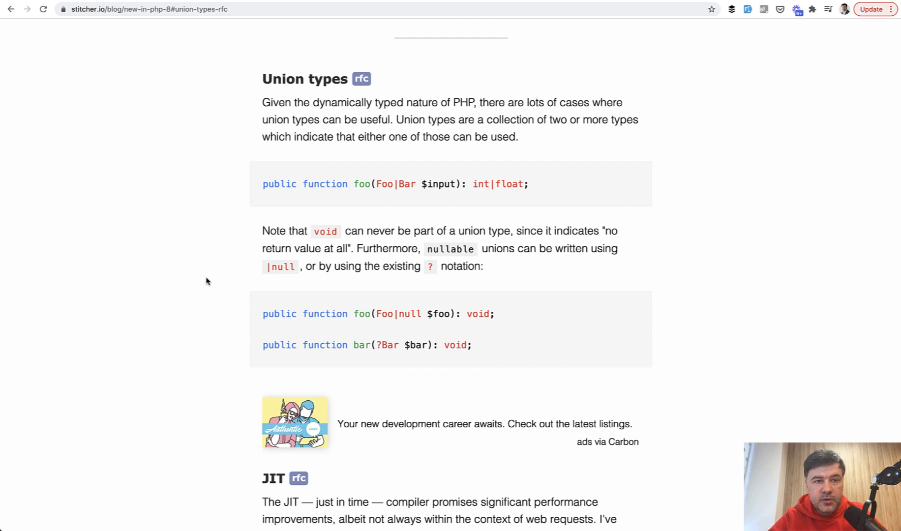